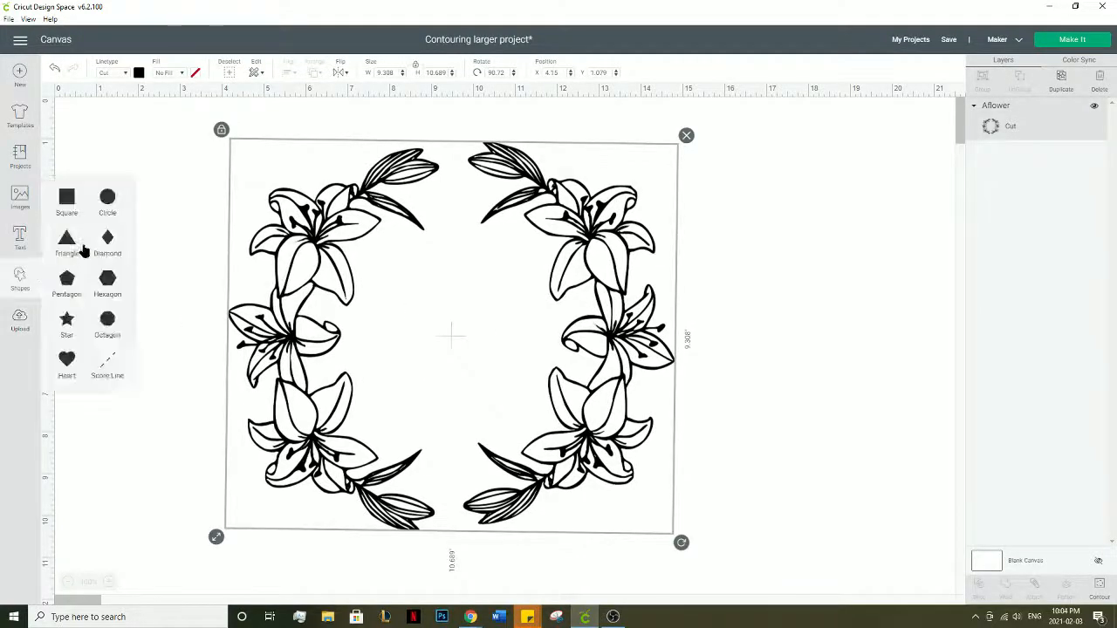
- Insert a square from Shapes to serve as a registration mark inside the wreath
{"action": "left_click", "coordinate": [66, 196]}
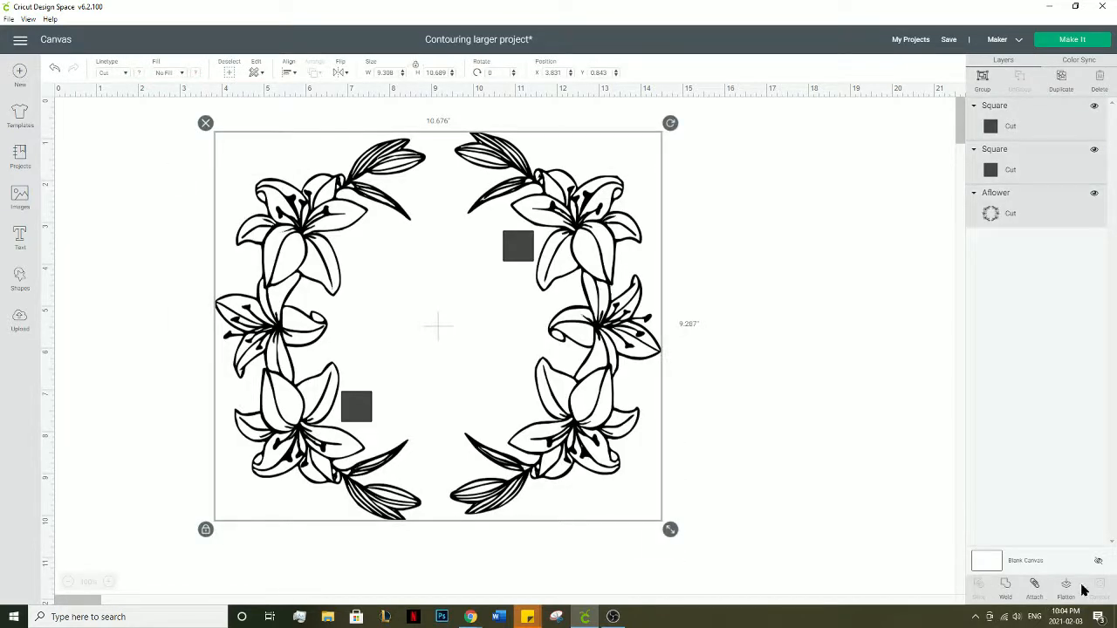
{"action": "mouse_move", "coordinate": [1024, 157]}
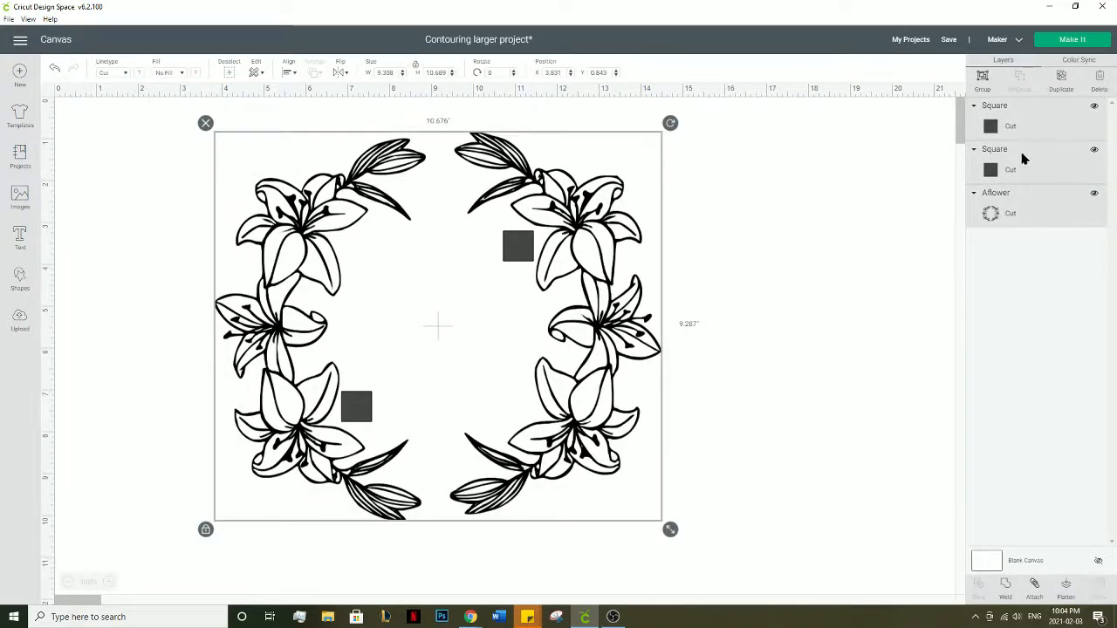
{"action": "mouse_move", "coordinate": [1017, 190]}
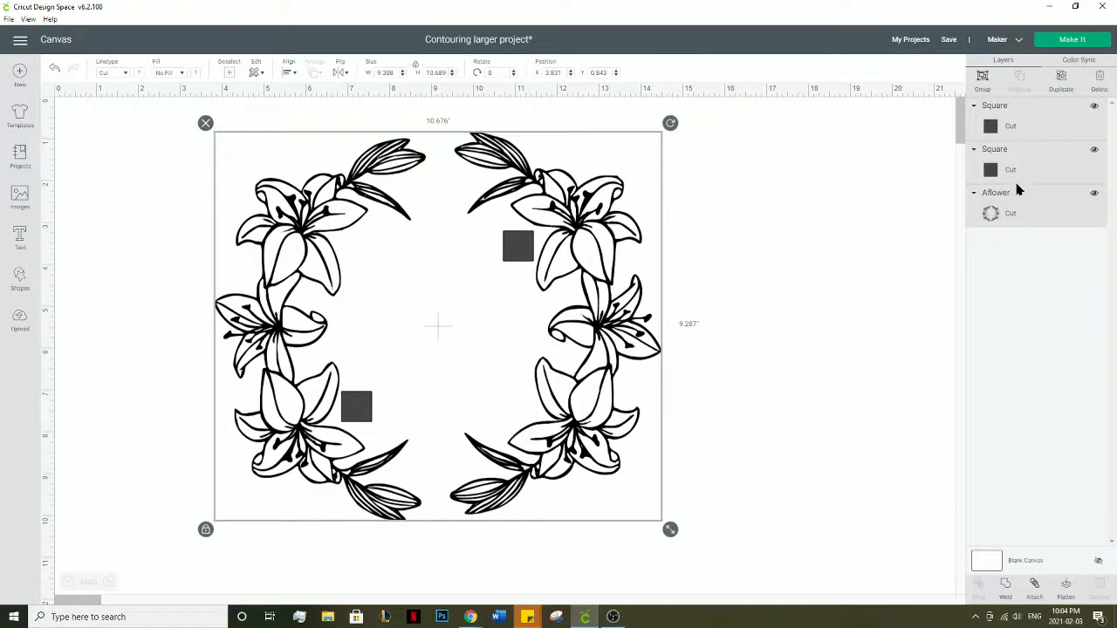
{"action": "mouse_move", "coordinate": [1049, 284]}
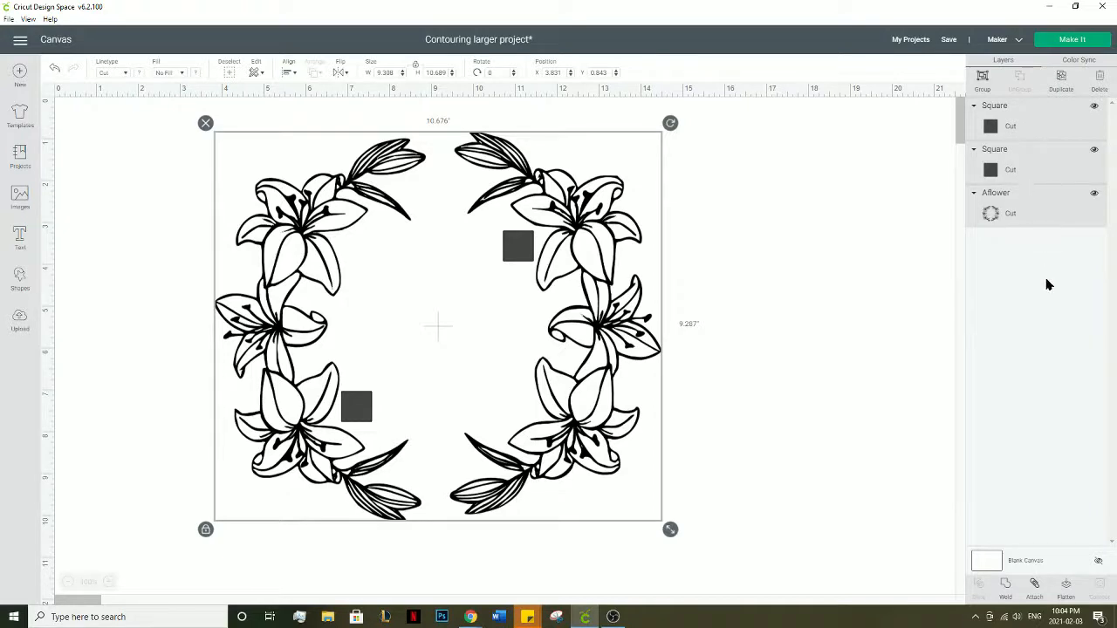
{"action": "mouse_move", "coordinate": [1019, 597]}
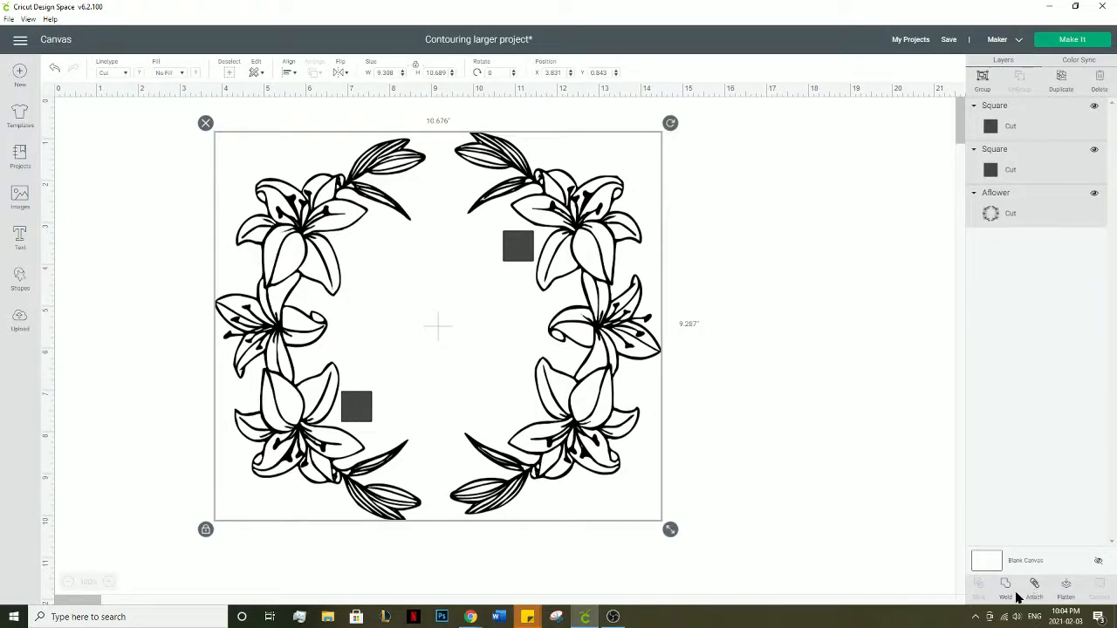
- Weld the two squares with the lily wreath and hide all contours in Contour
{"action": "left_click", "coordinate": [1004, 591]}
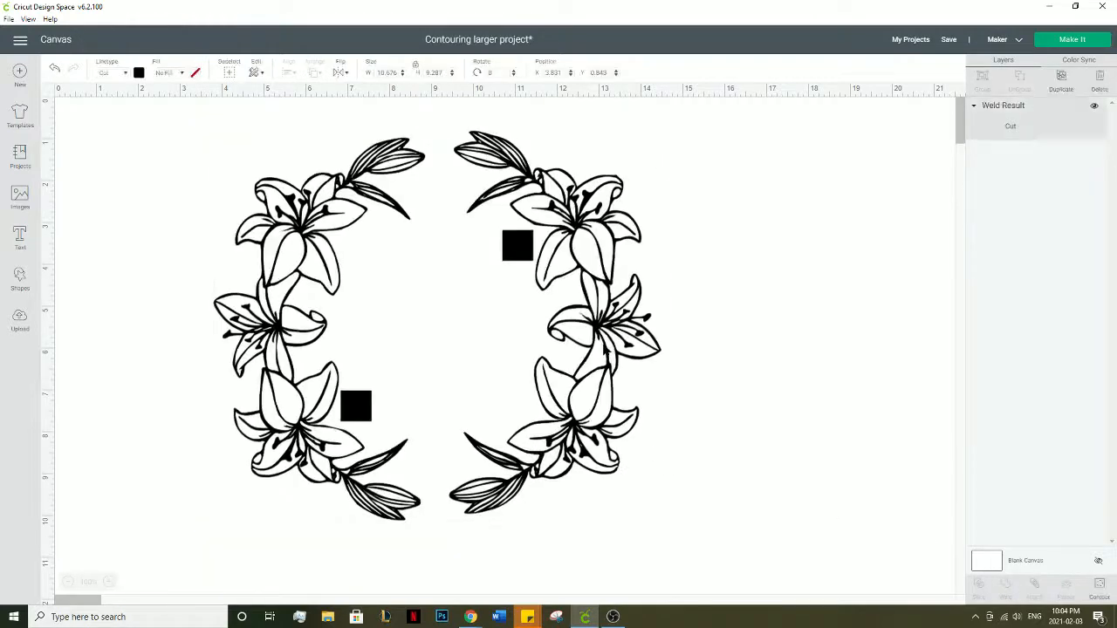
{"action": "left_click", "coordinate": [1098, 594]}
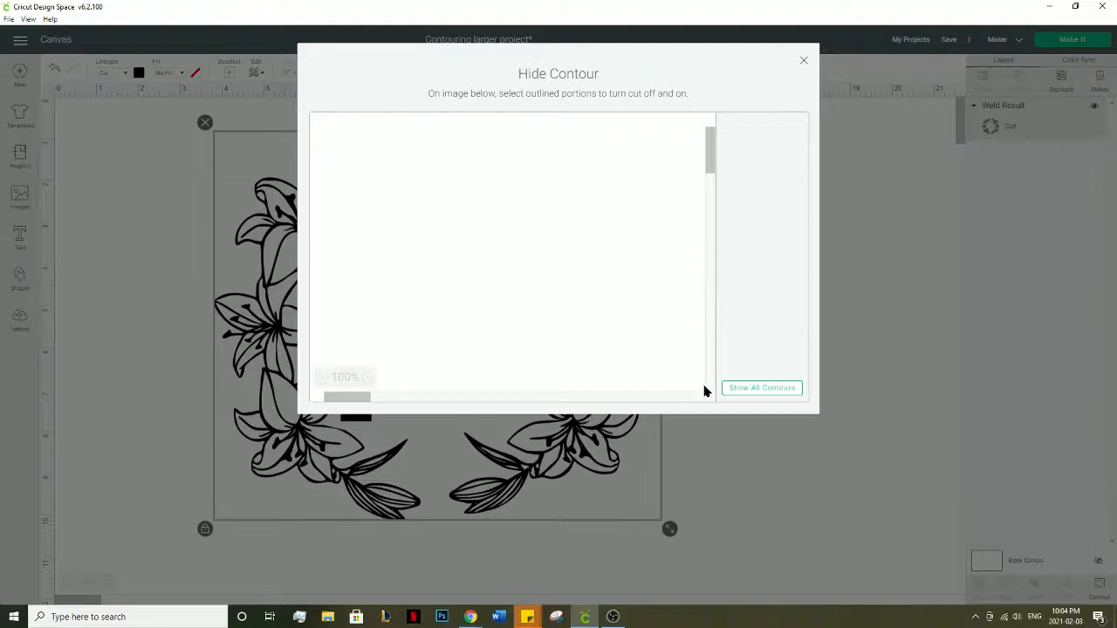
{"action": "mouse_move", "coordinate": [613, 358]}
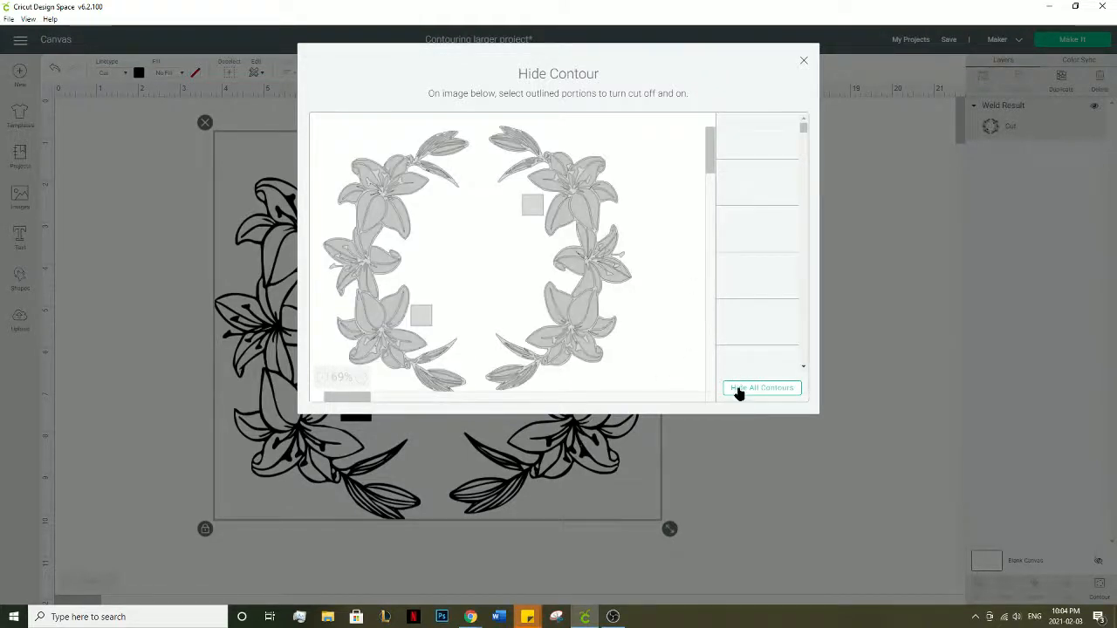
{"action": "left_click", "coordinate": [761, 387]}
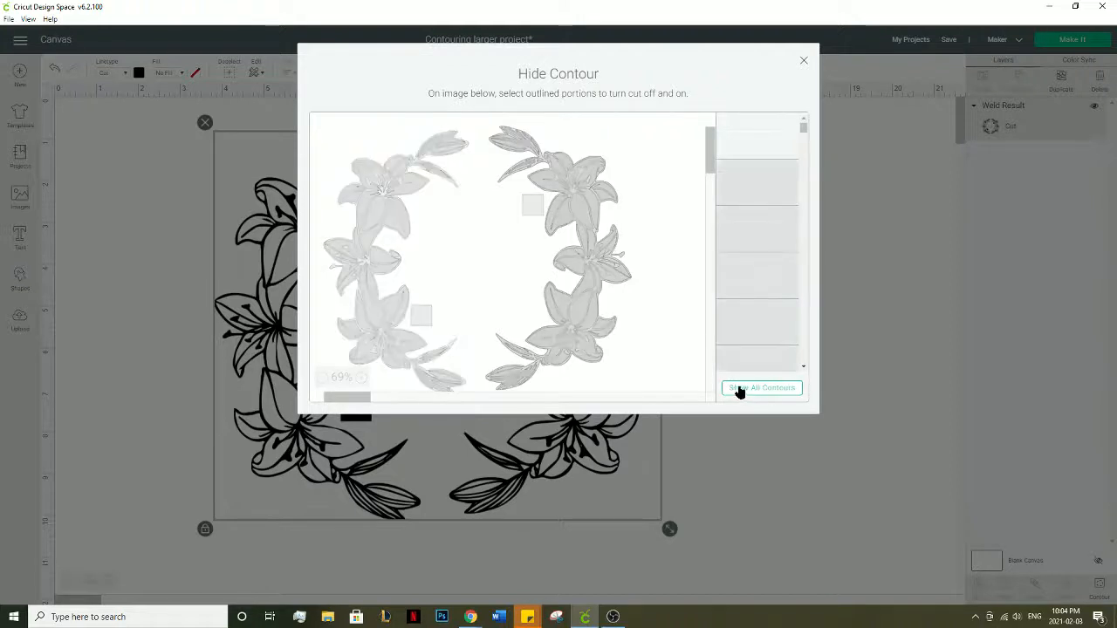
{"action": "left_click", "coordinate": [761, 387]}
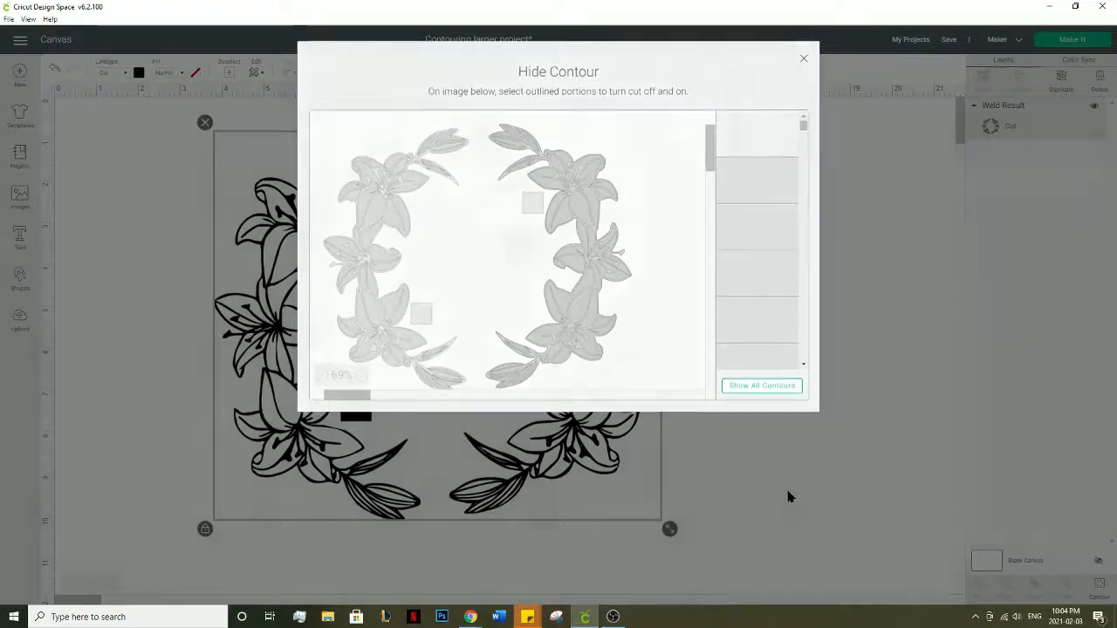
- Show all contours, hide the interior flower outlines, and close the contour editor
{"action": "left_click", "coordinate": [803, 58]}
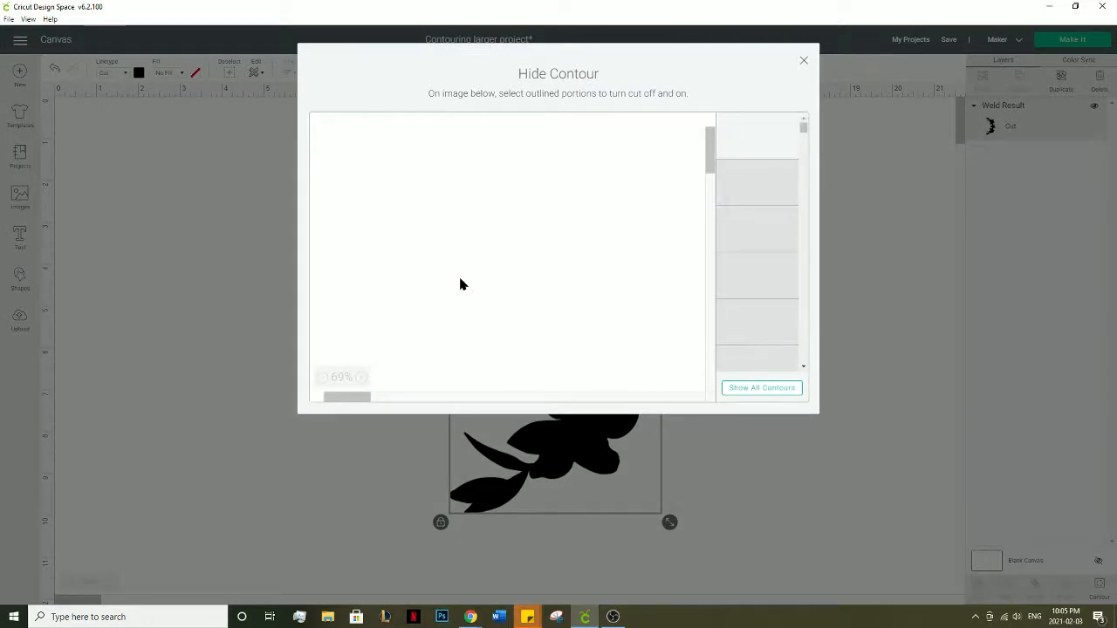
{"action": "mouse_move", "coordinate": [456, 281]}
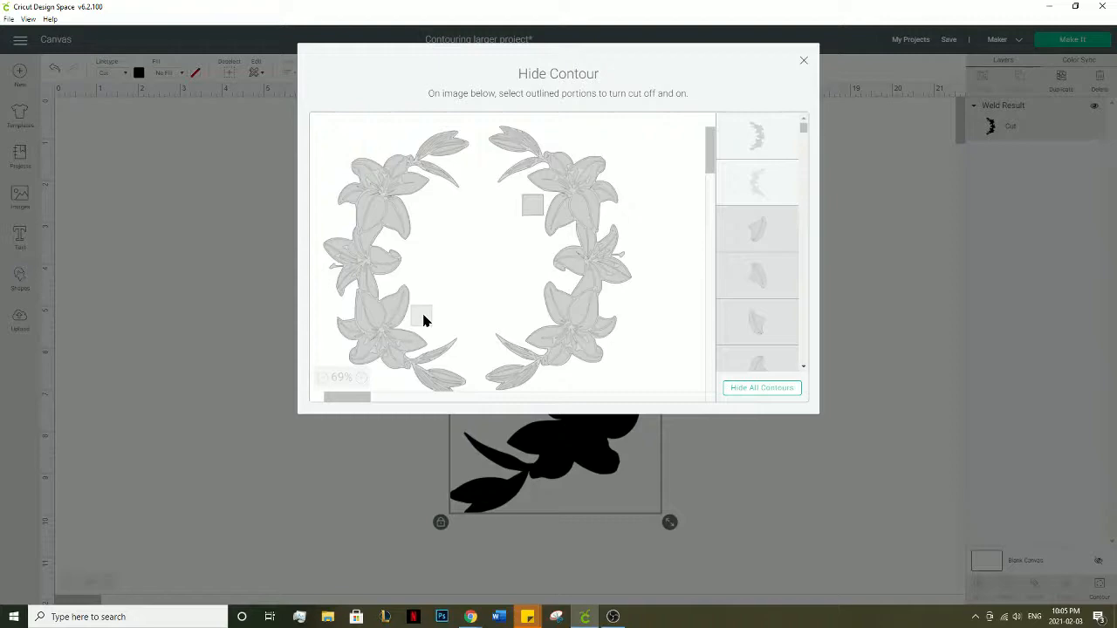
{"action": "left_click", "coordinate": [803, 61]}
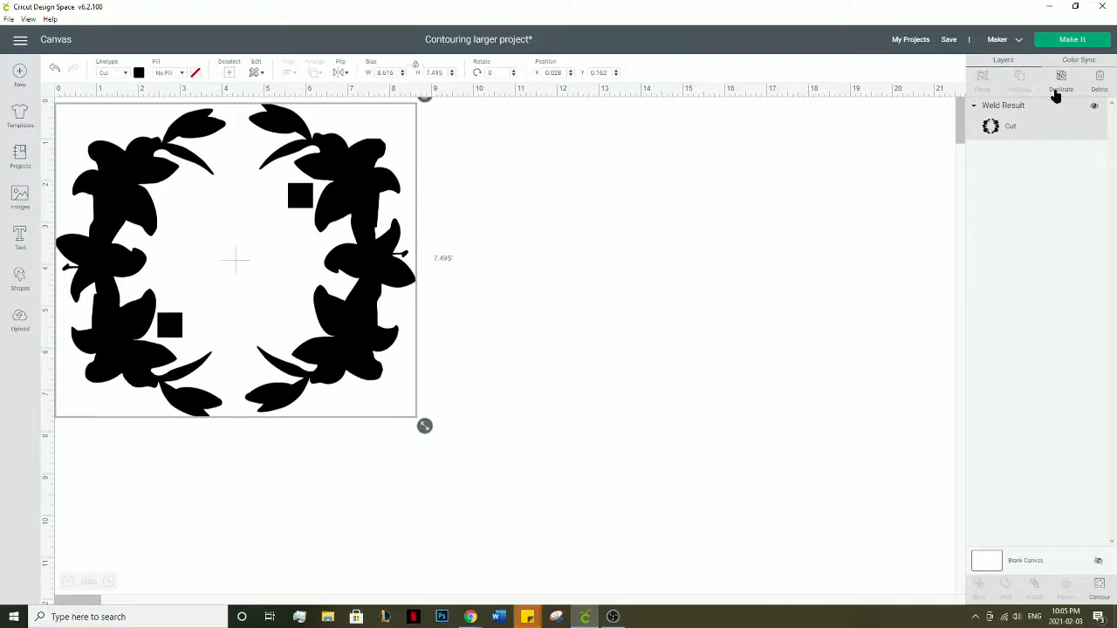
- Duplicate the silhouette, keep only its two squares, and drag them right
{"action": "left_click", "coordinate": [1061, 89]}
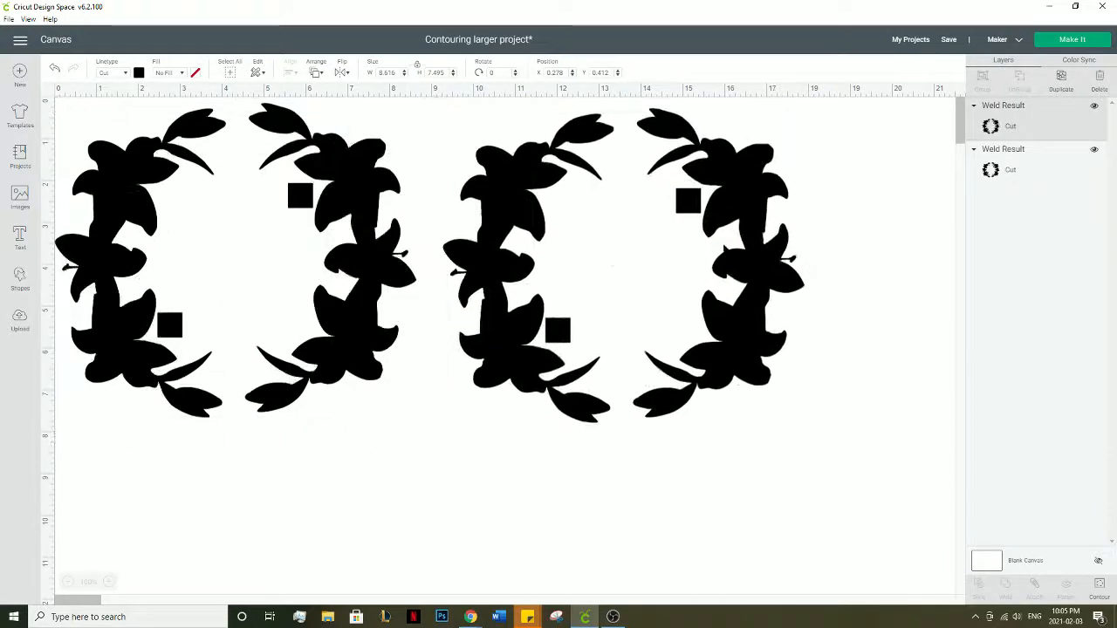
{"action": "left_click", "coordinate": [1099, 585]}
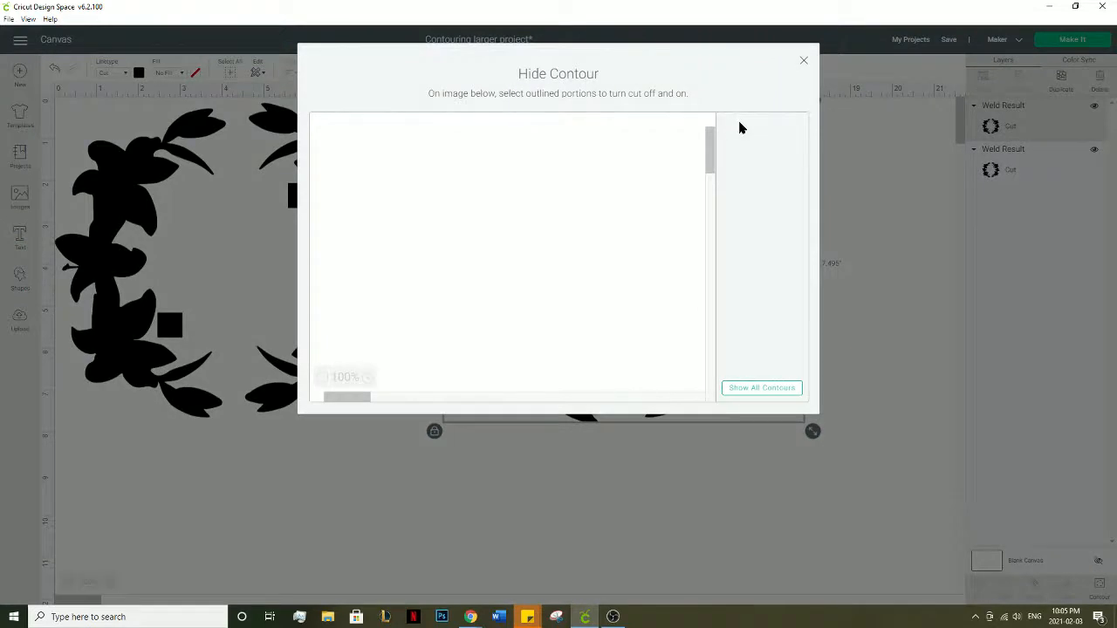
{"action": "mouse_move", "coordinate": [744, 139]}
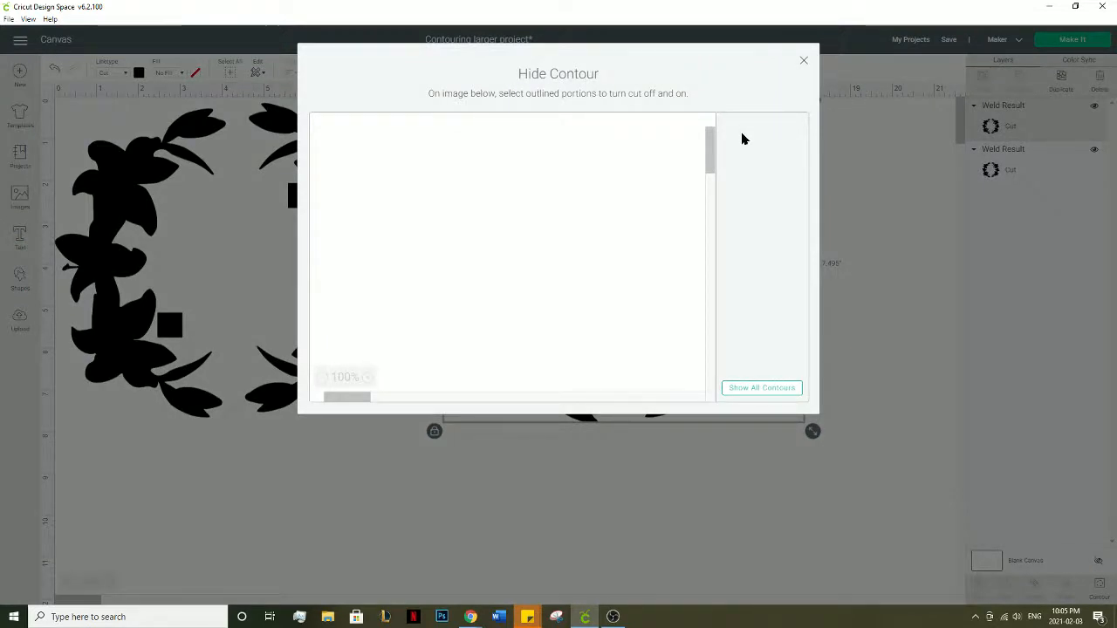
{"action": "left_click", "coordinate": [761, 387]}
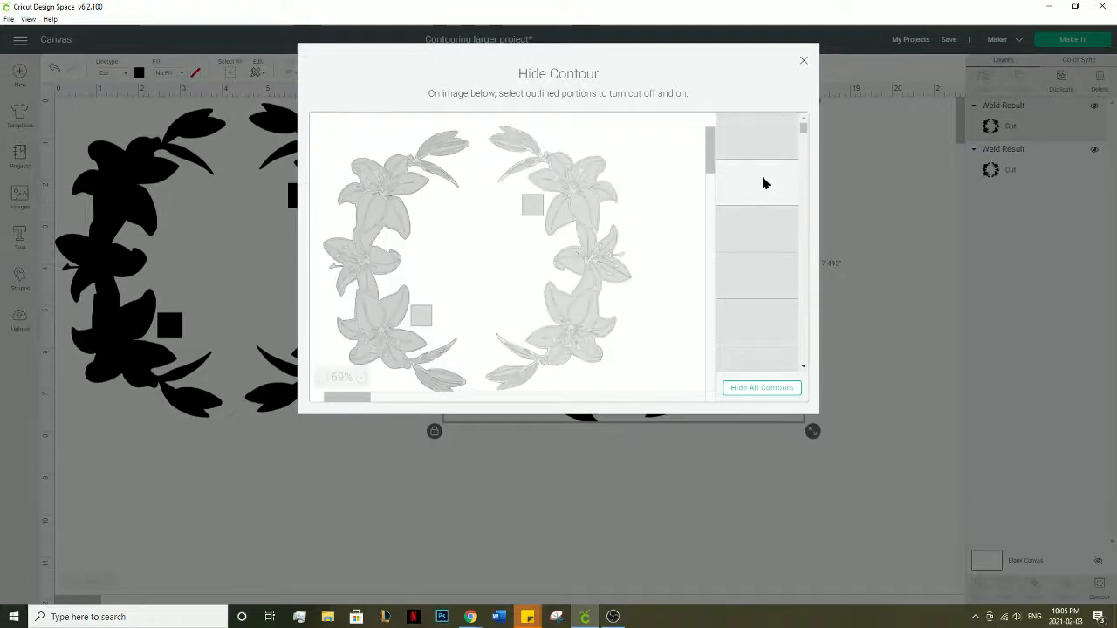
{"action": "left_click", "coordinate": [802, 60]}
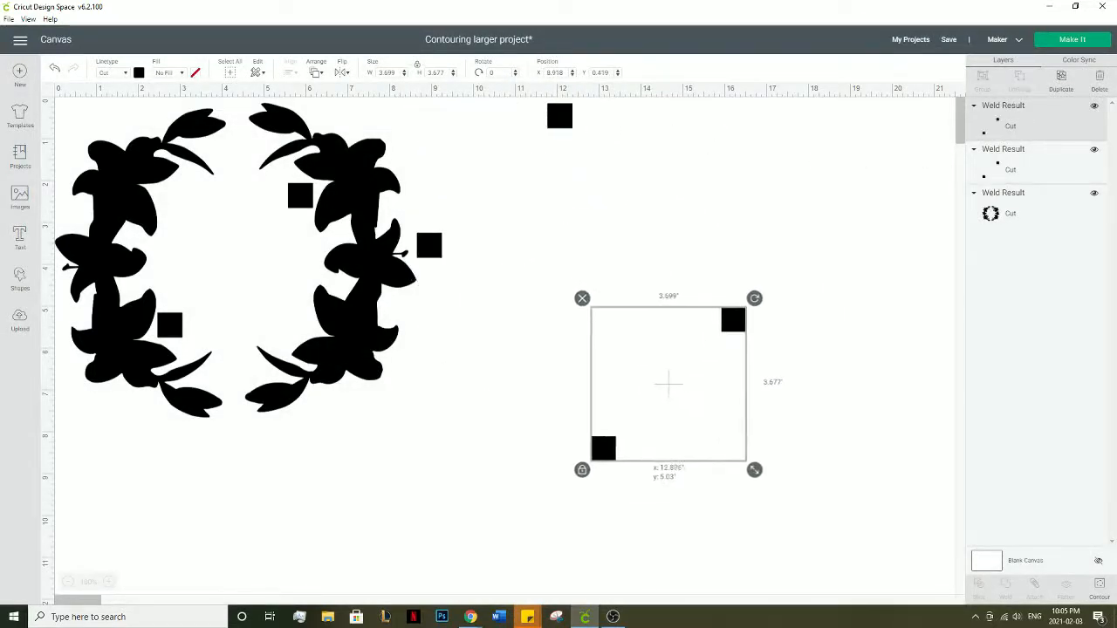
{"action": "left_click_drag", "start_coordinate": [669, 383], "coordinate": [685, 378]}
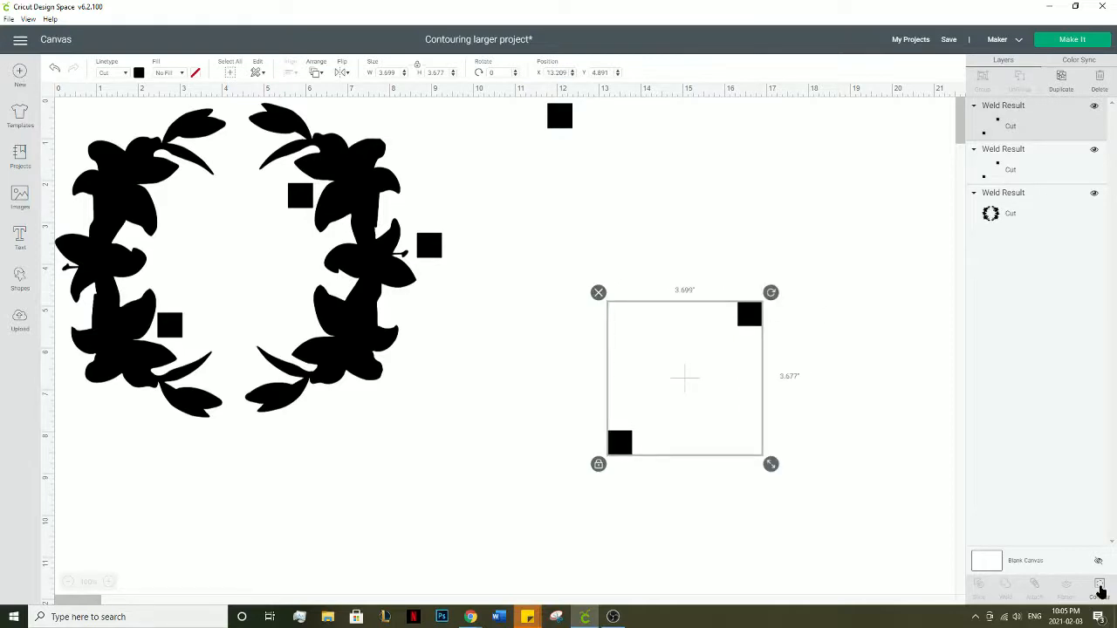
- On another wreath copy, show all contours and keep just the leaves and squares
{"action": "left_click", "coordinate": [1100, 585]}
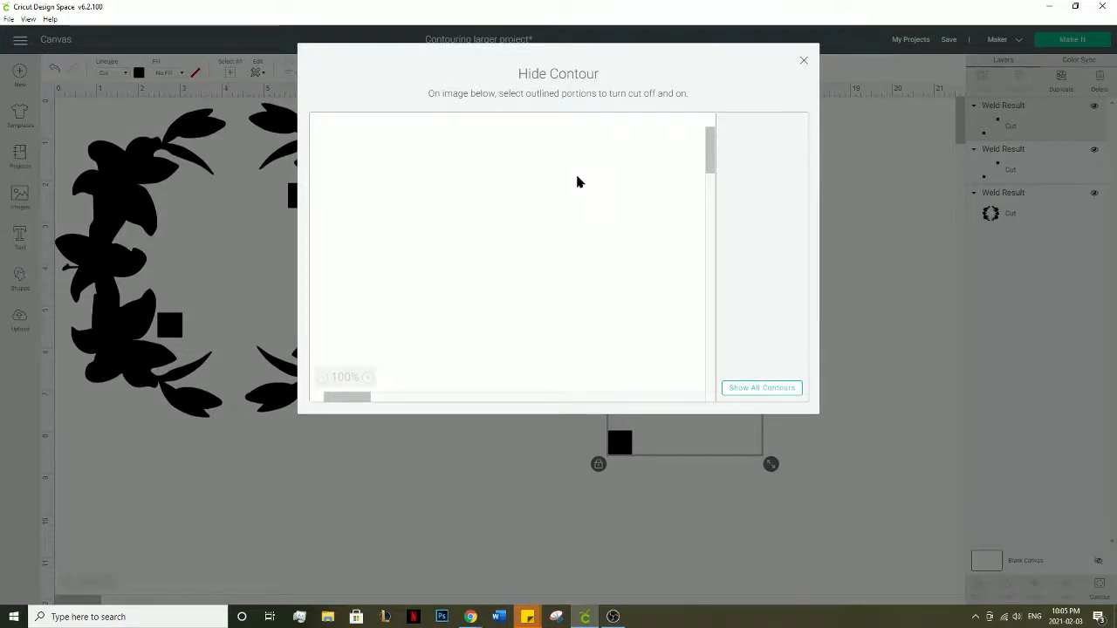
{"action": "left_click", "coordinate": [761, 387]}
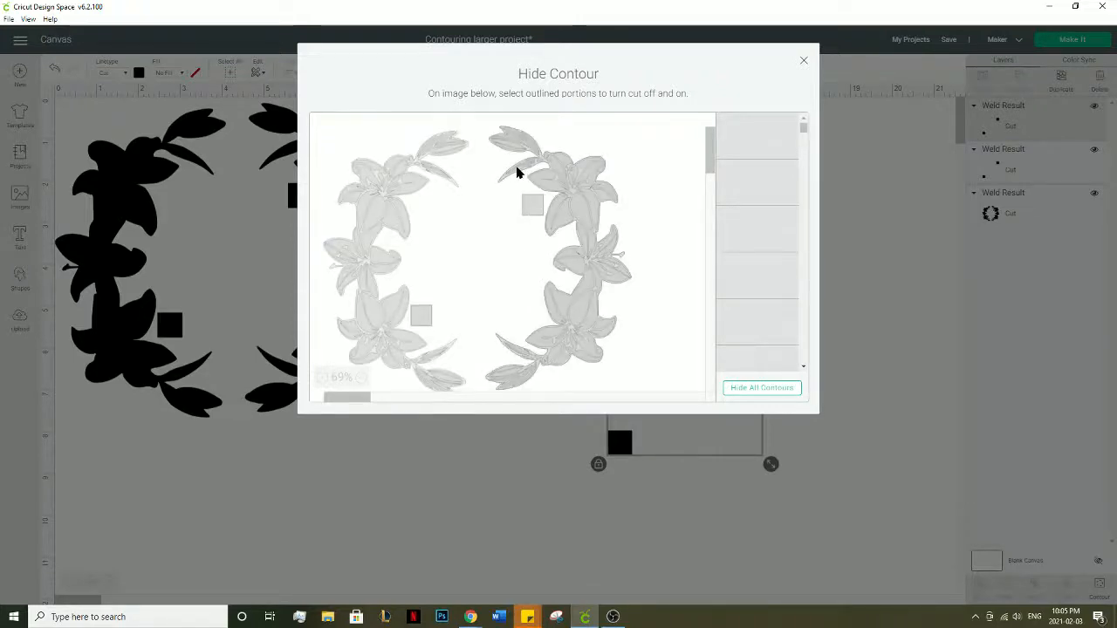
{"action": "left_click", "coordinate": [558, 253]}
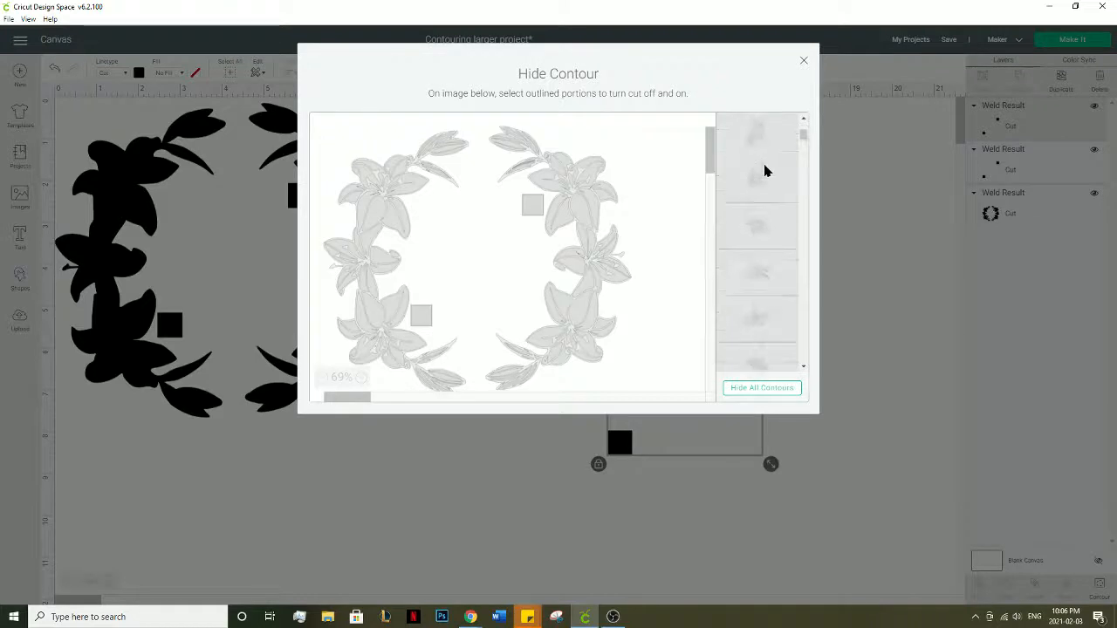
{"action": "scroll", "scroll_direction": "down", "scroll_amount": 3}
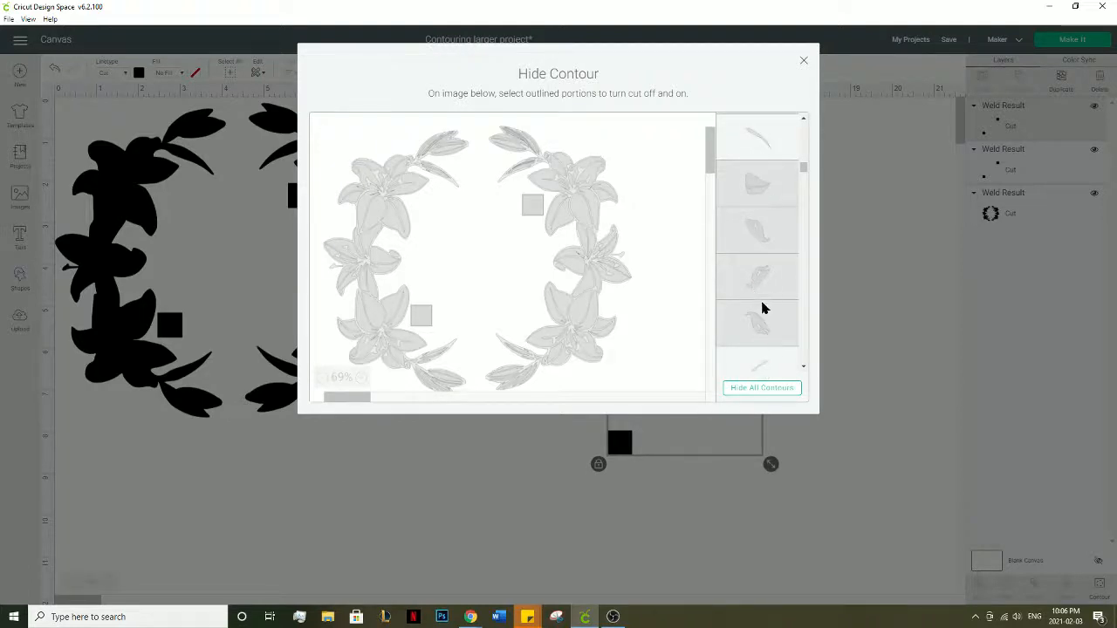
{"action": "scroll", "scroll_direction": "down", "scroll_amount": 3}
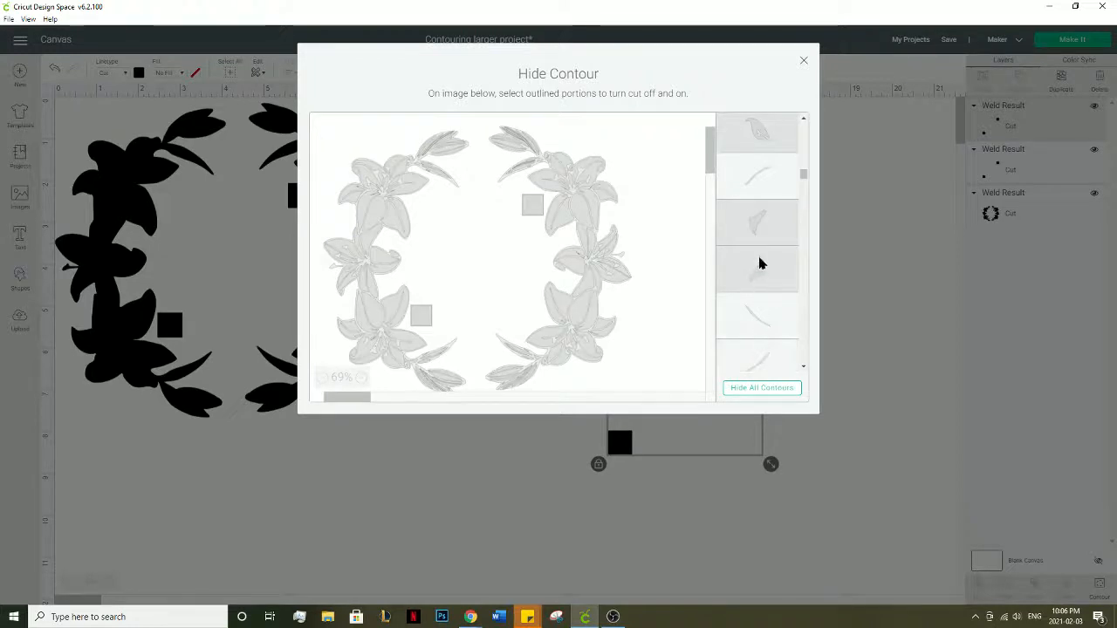
{"action": "scroll", "scroll_direction": "down", "scroll_amount": 3}
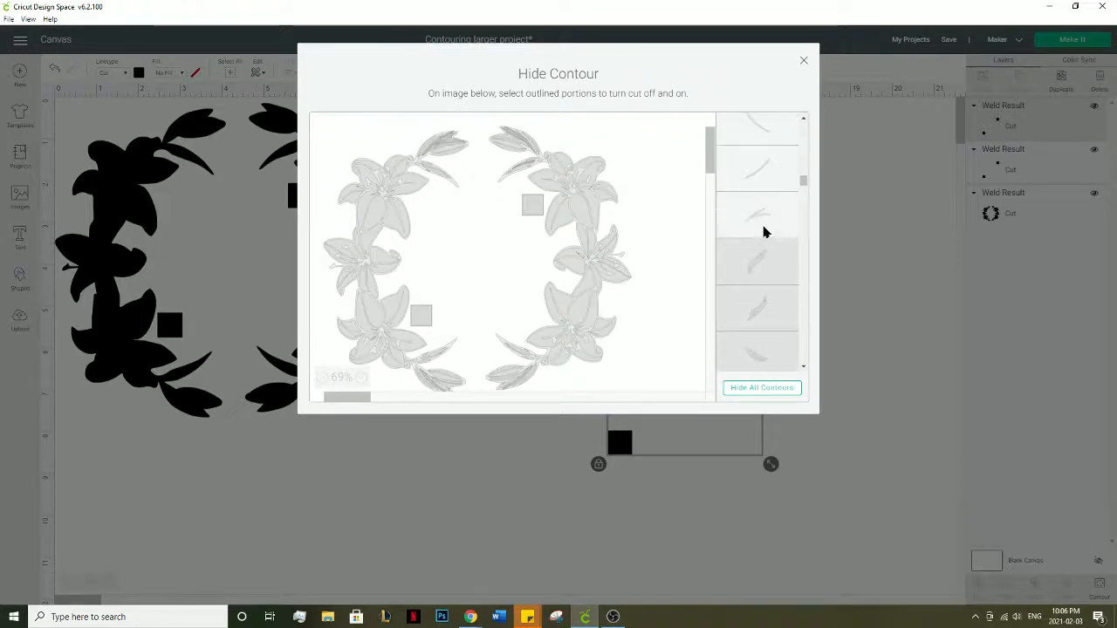
{"action": "scroll", "scroll_direction": "down", "scroll_amount": 3}
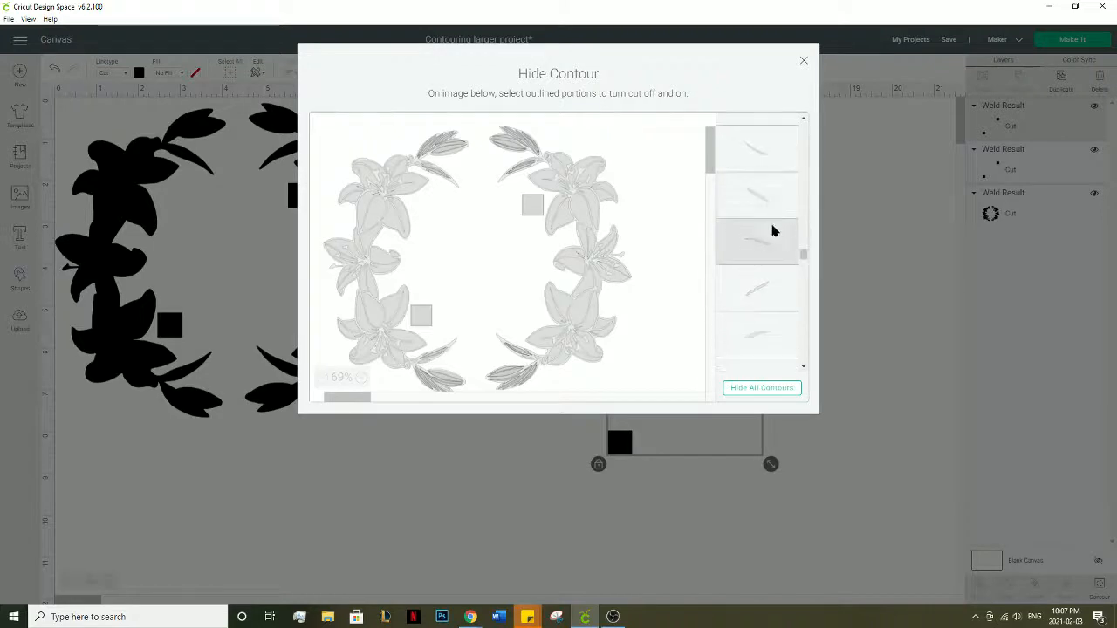
{"action": "scroll", "scroll_direction": "down", "scroll_amount": 3}
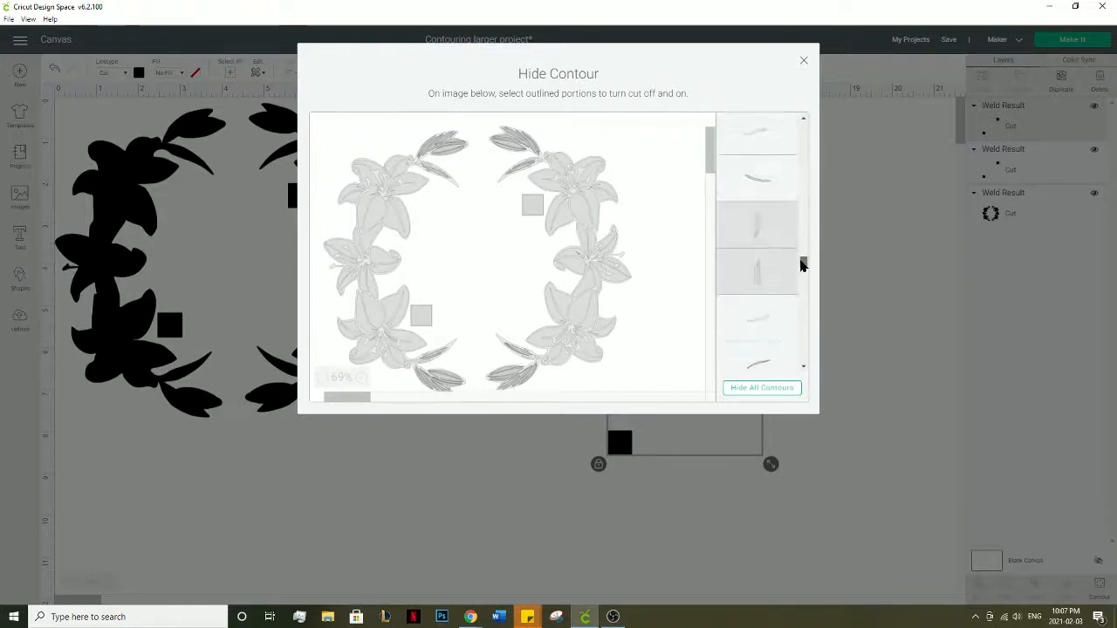
{"action": "scroll", "scroll_direction": "down", "scroll_amount": 3}
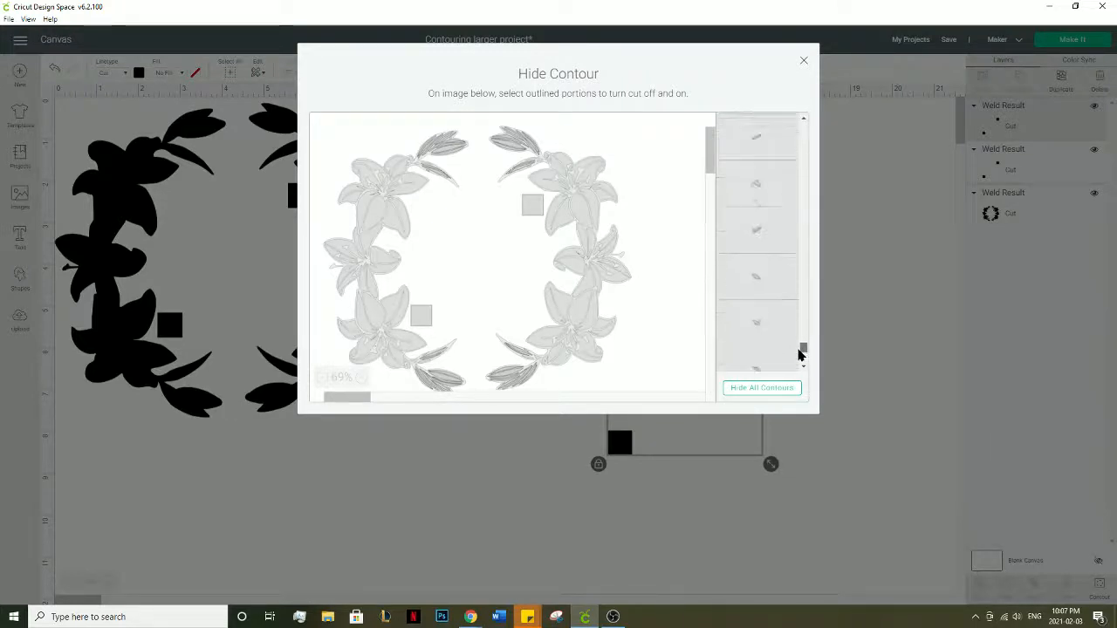
{"action": "scroll", "scroll_direction": "down", "scroll_amount": 3}
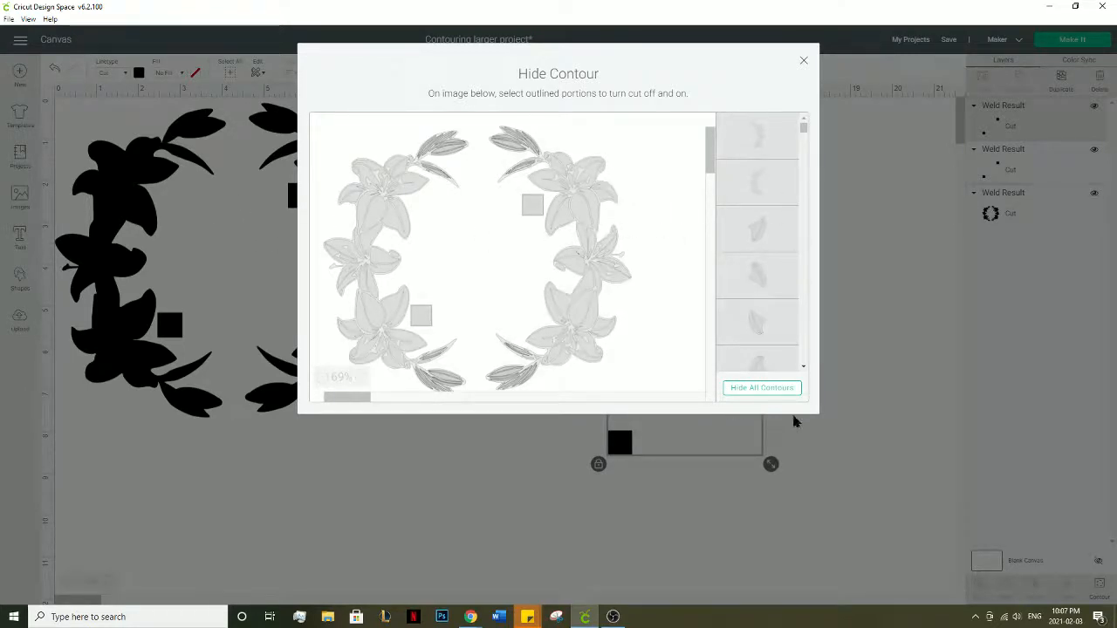
- Color the leaves-and-squares copy green from the colour swatch
{"action": "left_click", "coordinate": [803, 61]}
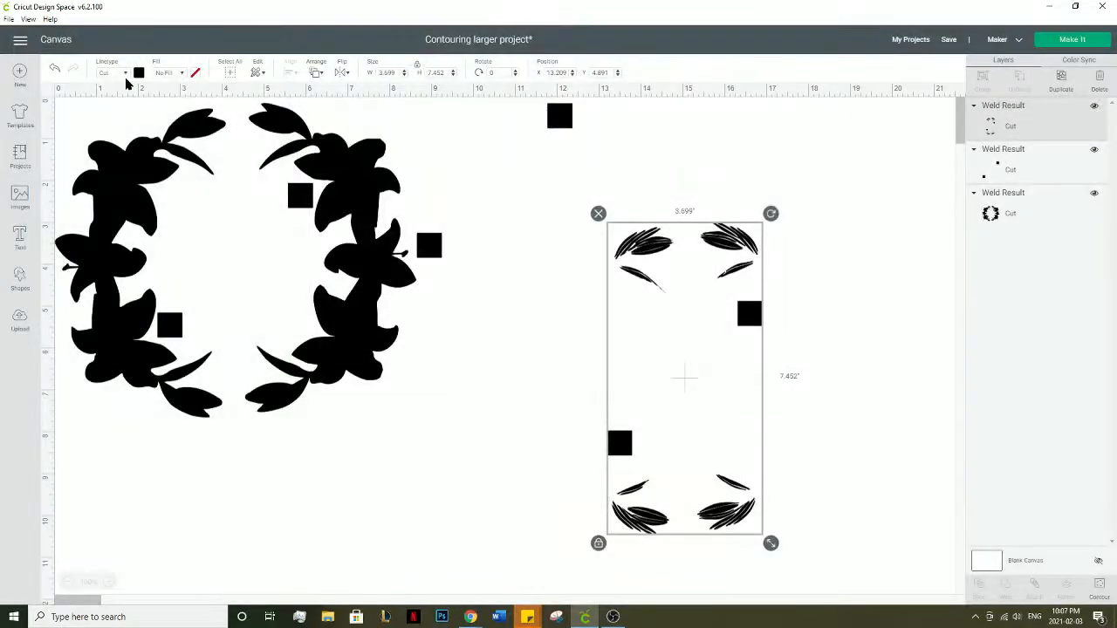
{"action": "left_click", "coordinate": [138, 73]}
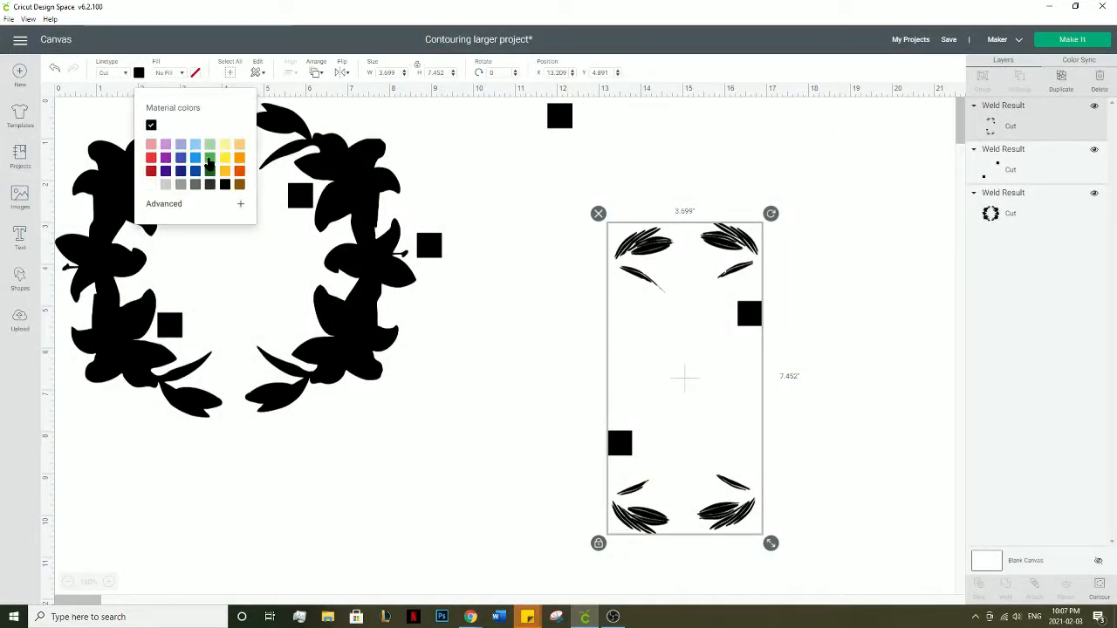
{"action": "left_click", "coordinate": [209, 158]}
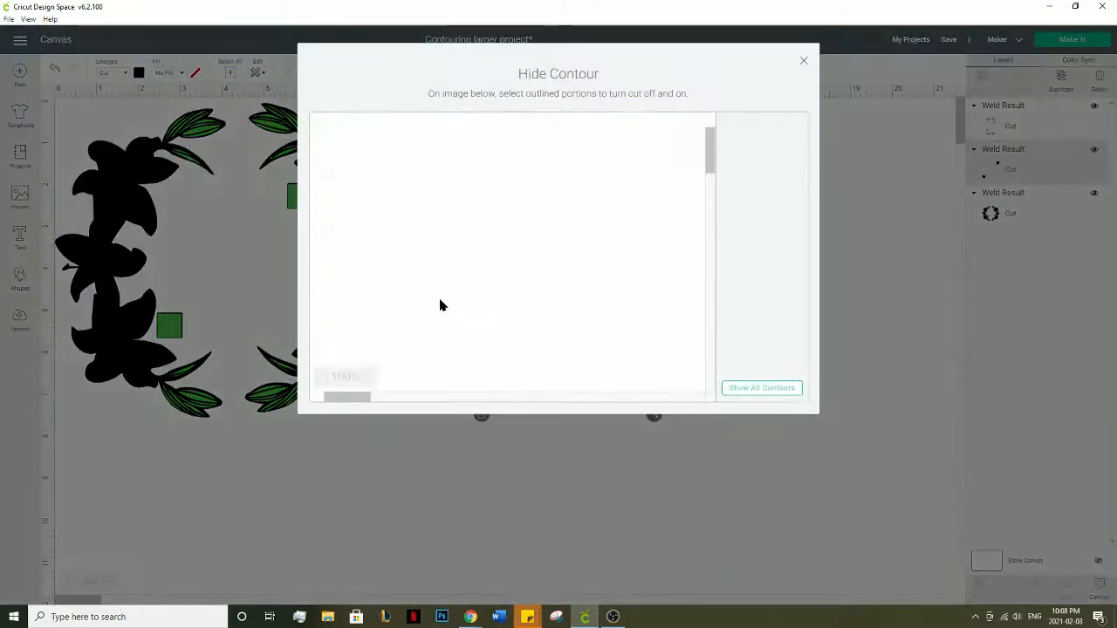
{"action": "mouse_move", "coordinate": [428, 260]}
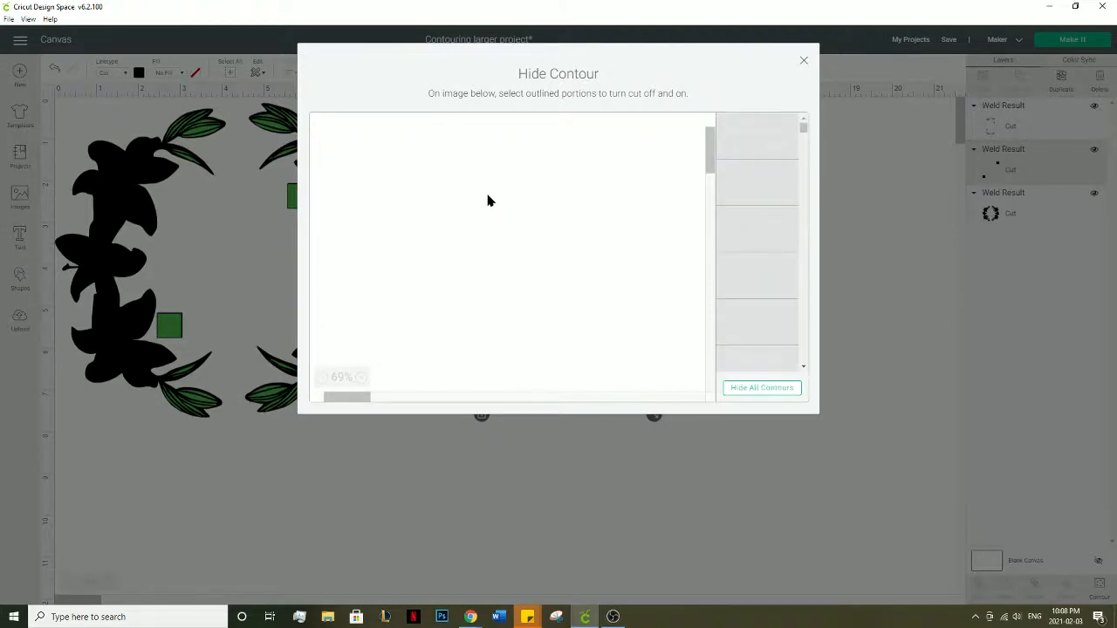
{"action": "mouse_move", "coordinate": [125, 292]}
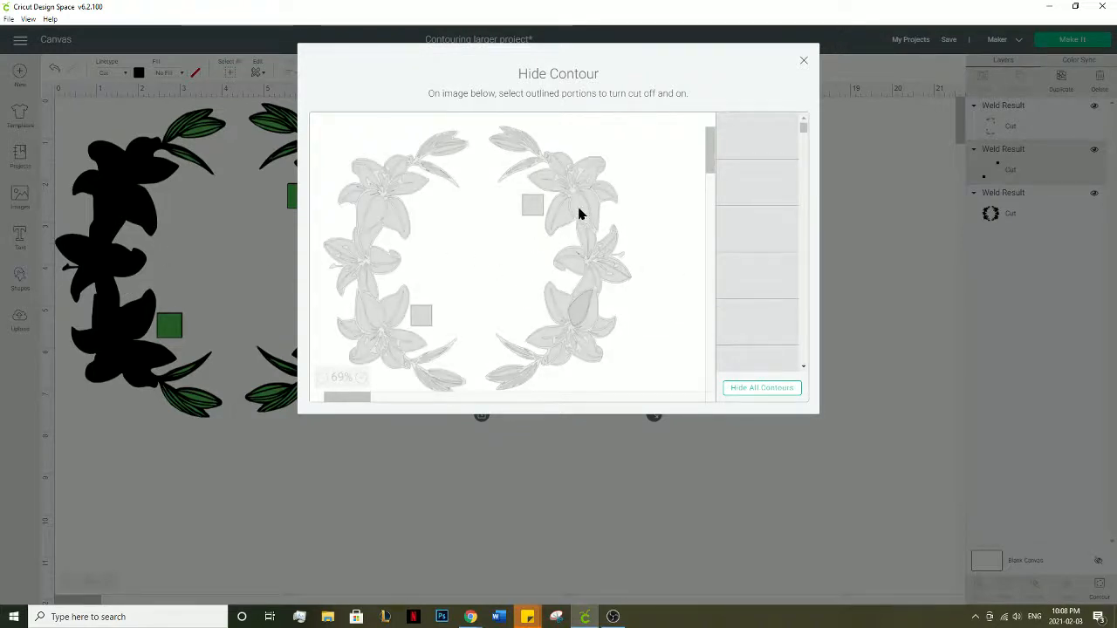
- Hide the left and right leaf contours, keeping only the lilies and both squares
{"action": "left_click", "coordinate": [583, 214]}
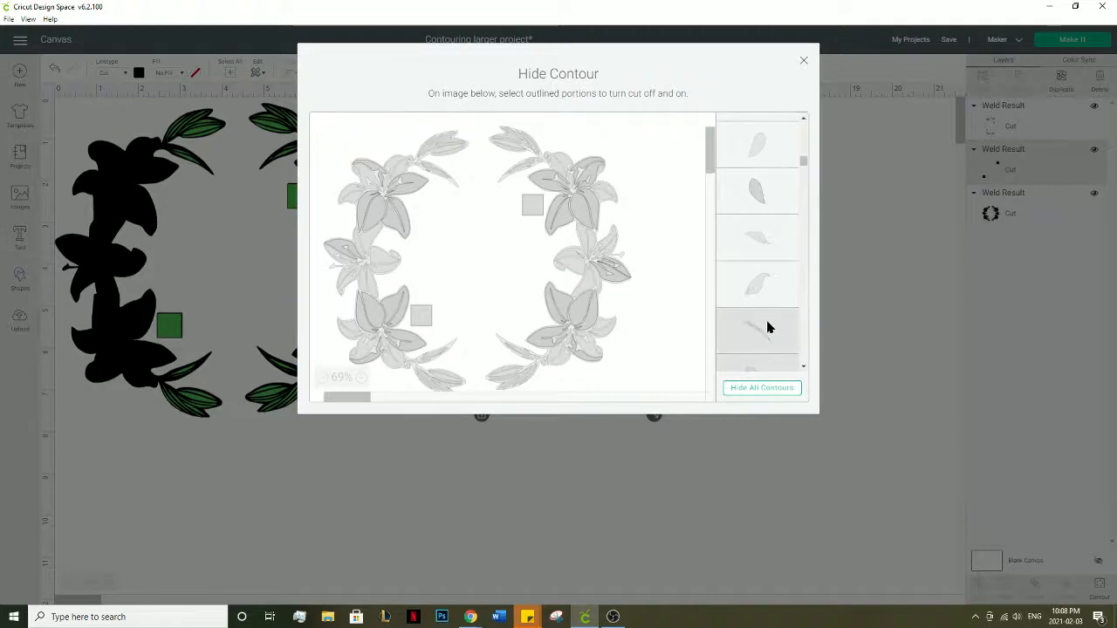
{"action": "scroll", "scroll_direction": "down", "scroll_amount": 3}
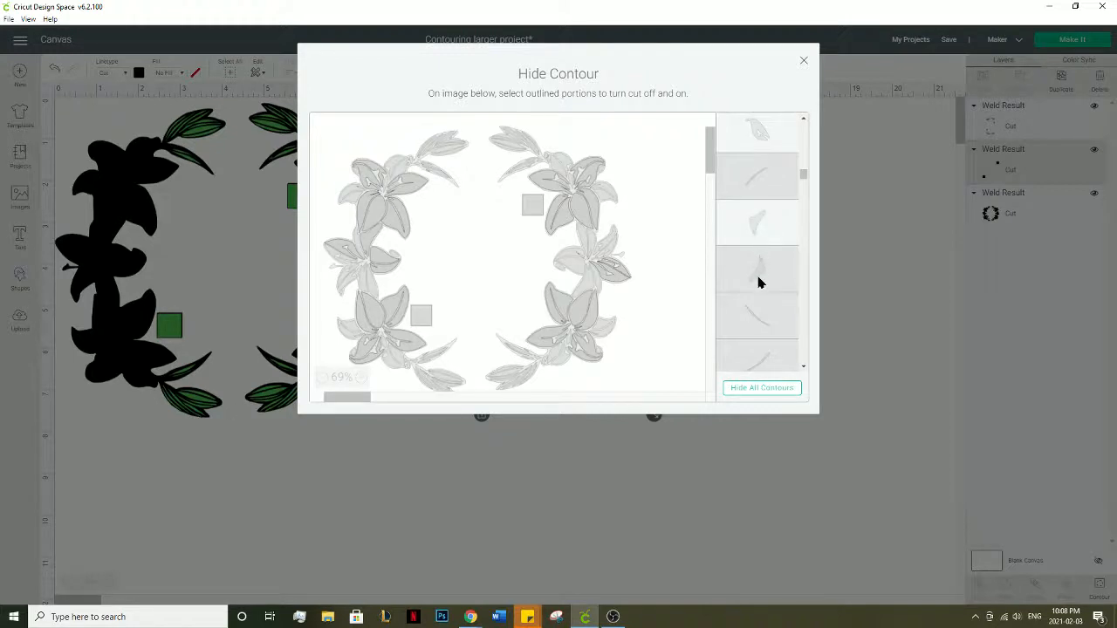
{"action": "scroll", "scroll_direction": "down", "scroll_amount": 3}
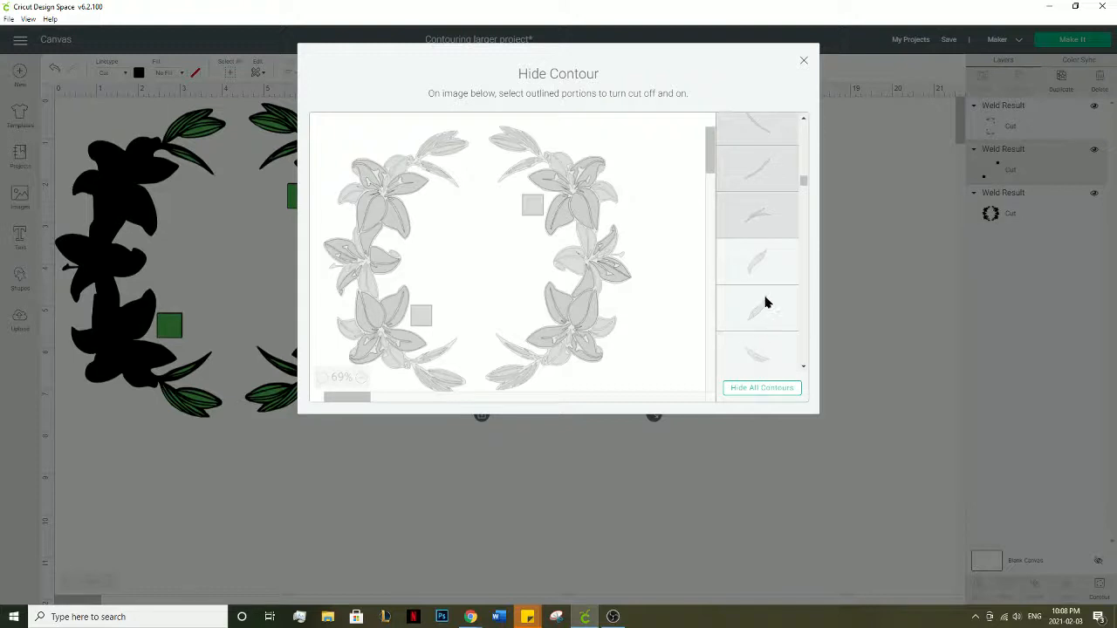
{"action": "scroll", "scroll_direction": "down", "scroll_amount": 3}
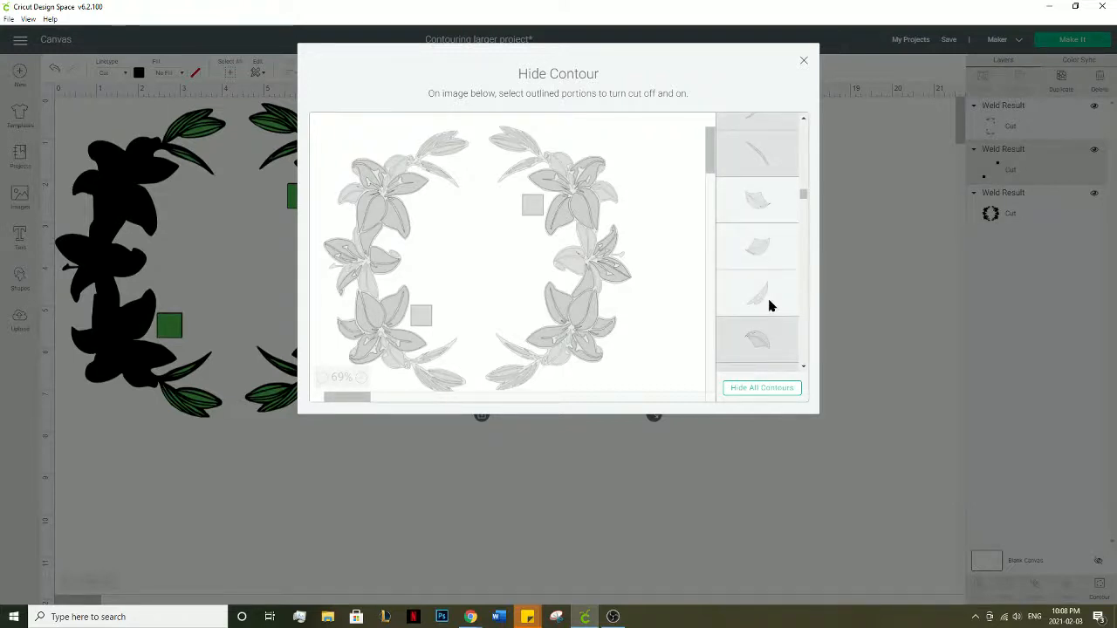
{"action": "scroll", "scroll_direction": "down", "scroll_amount": 3}
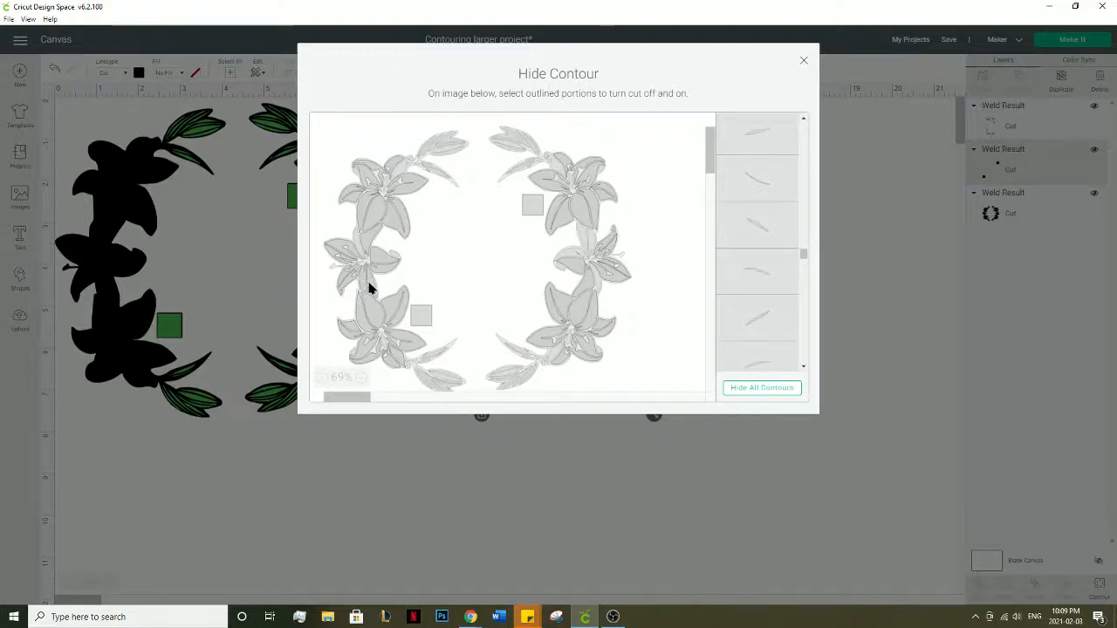
{"action": "left_click", "coordinate": [367, 258]}
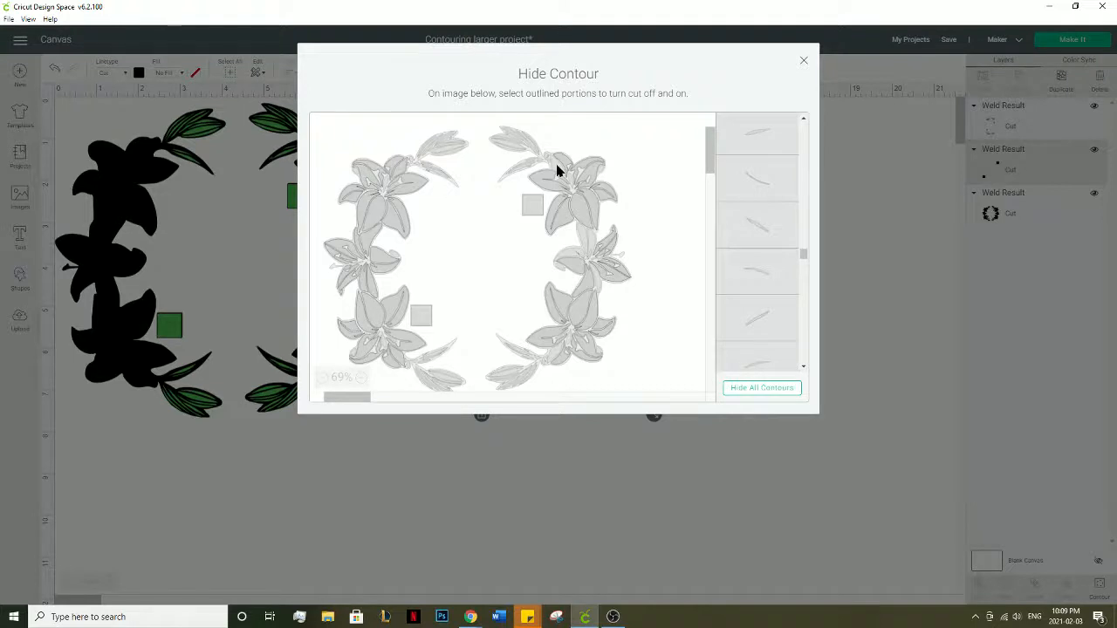
{"action": "mouse_move", "coordinate": [597, 245]}
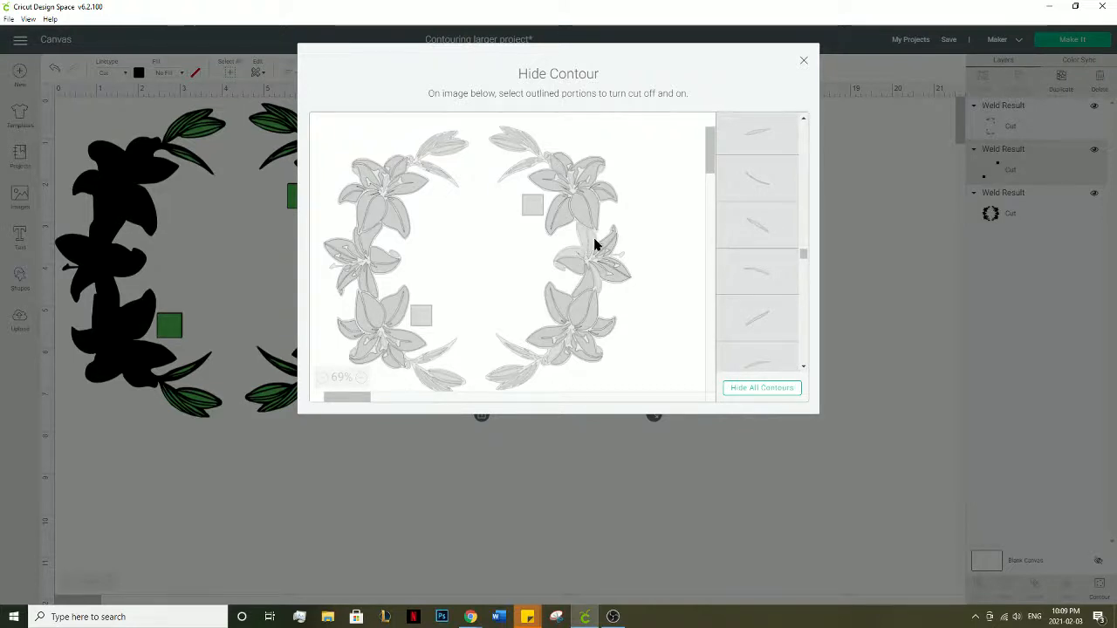
{"action": "mouse_move", "coordinate": [578, 242]}
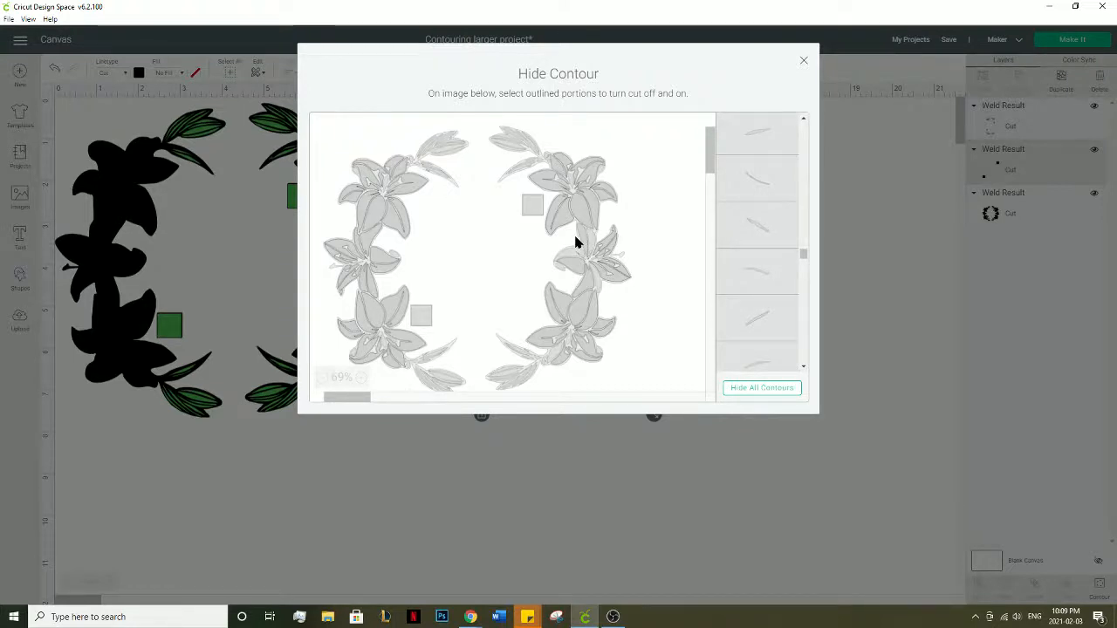
{"action": "mouse_move", "coordinate": [574, 260]}
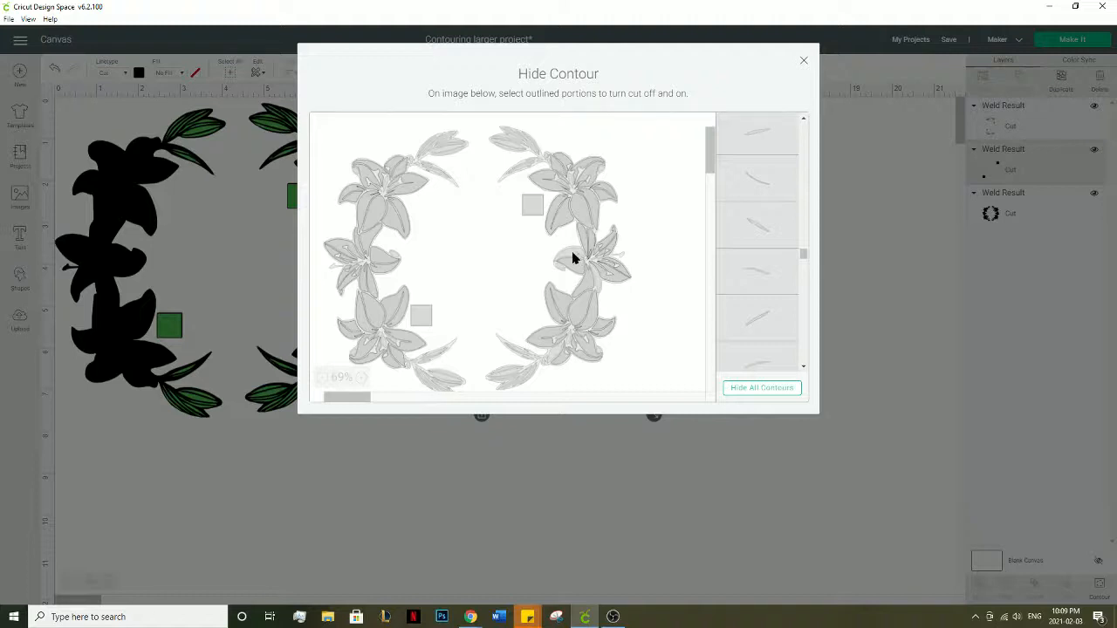
{"action": "left_click", "coordinate": [574, 251]}
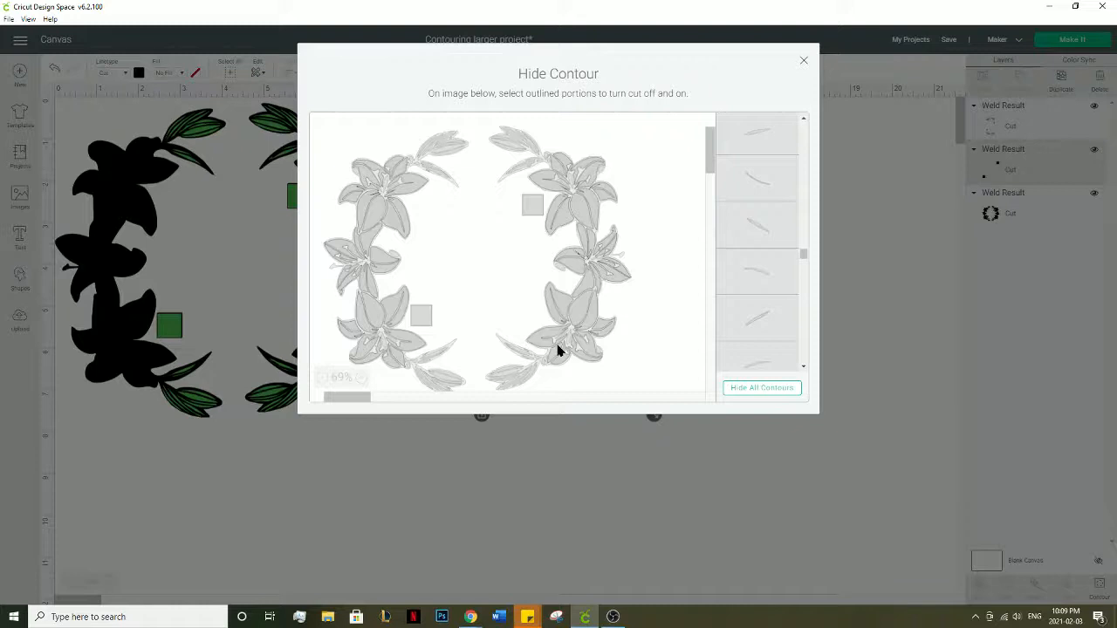
{"action": "mouse_move", "coordinate": [381, 349]}
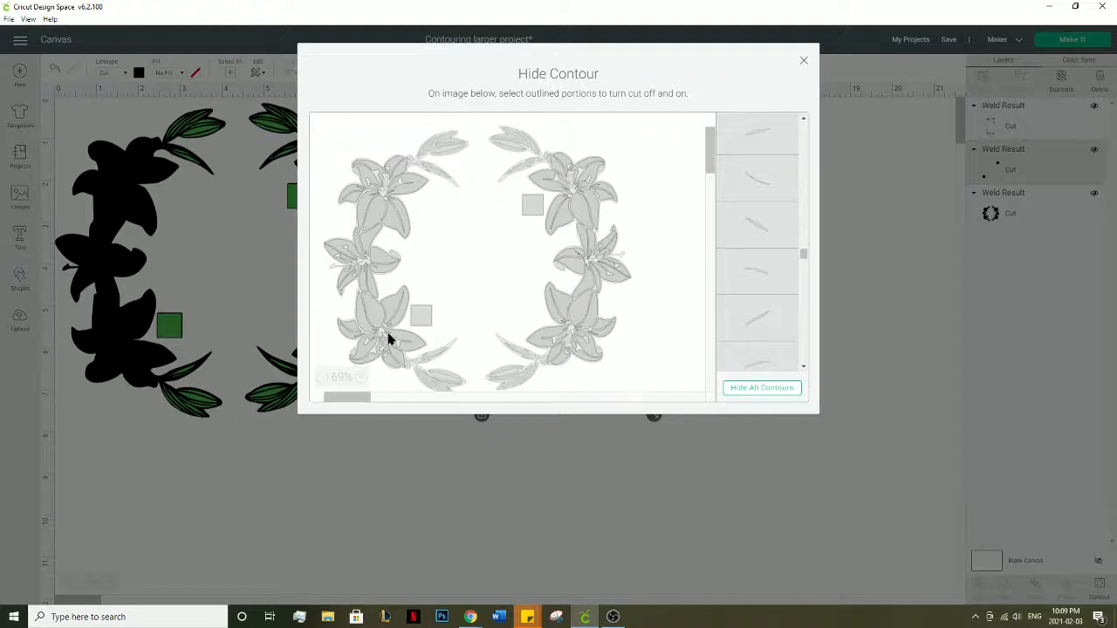
{"action": "mouse_move", "coordinate": [608, 184]}
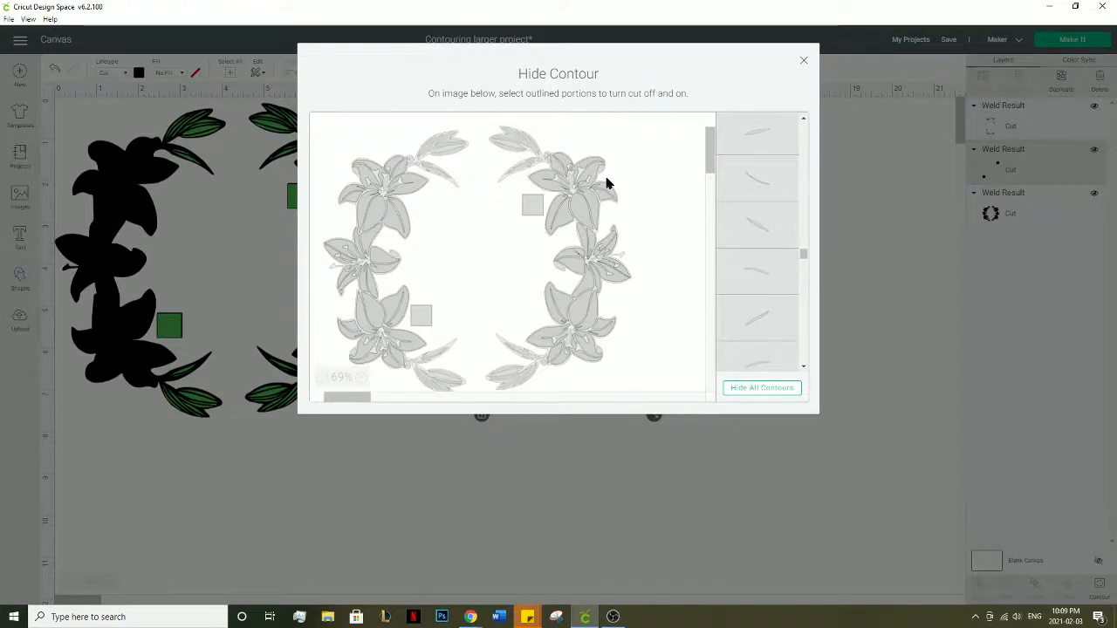
{"action": "mouse_move", "coordinate": [561, 461]}
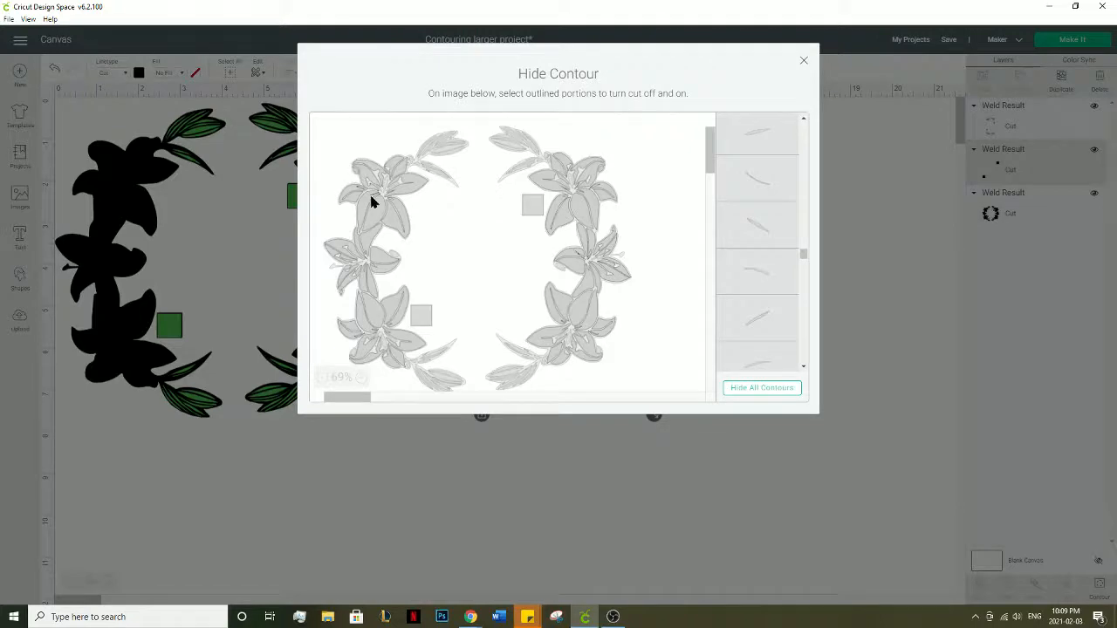
{"action": "left_click", "coordinate": [803, 60]}
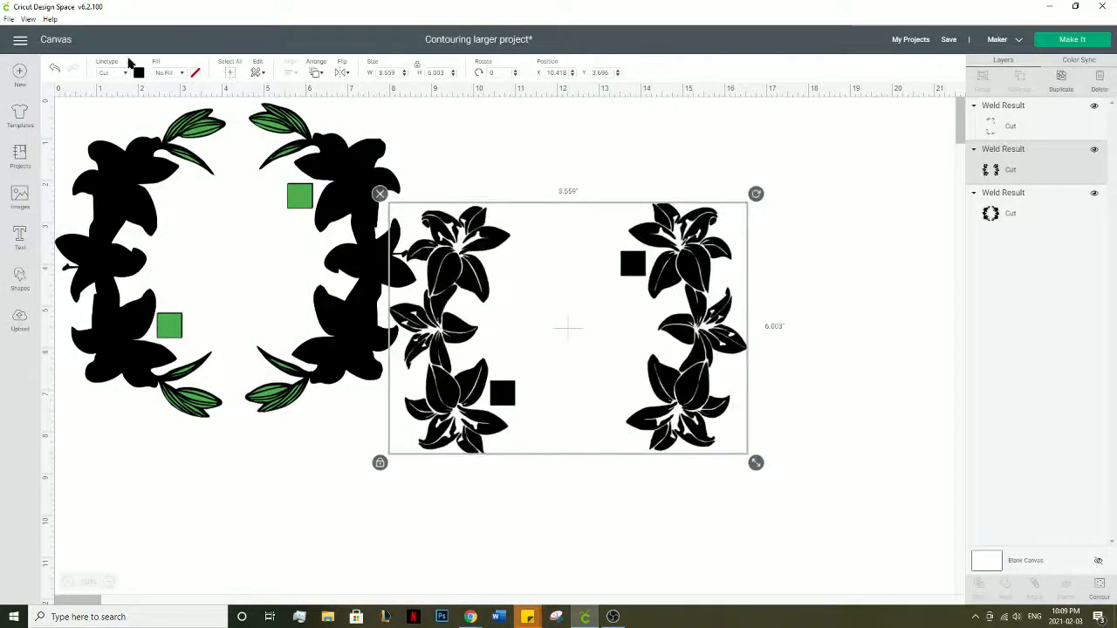
- Open the colour swatch for the lily flower layer to make it orange
{"action": "left_click", "coordinate": [138, 72]}
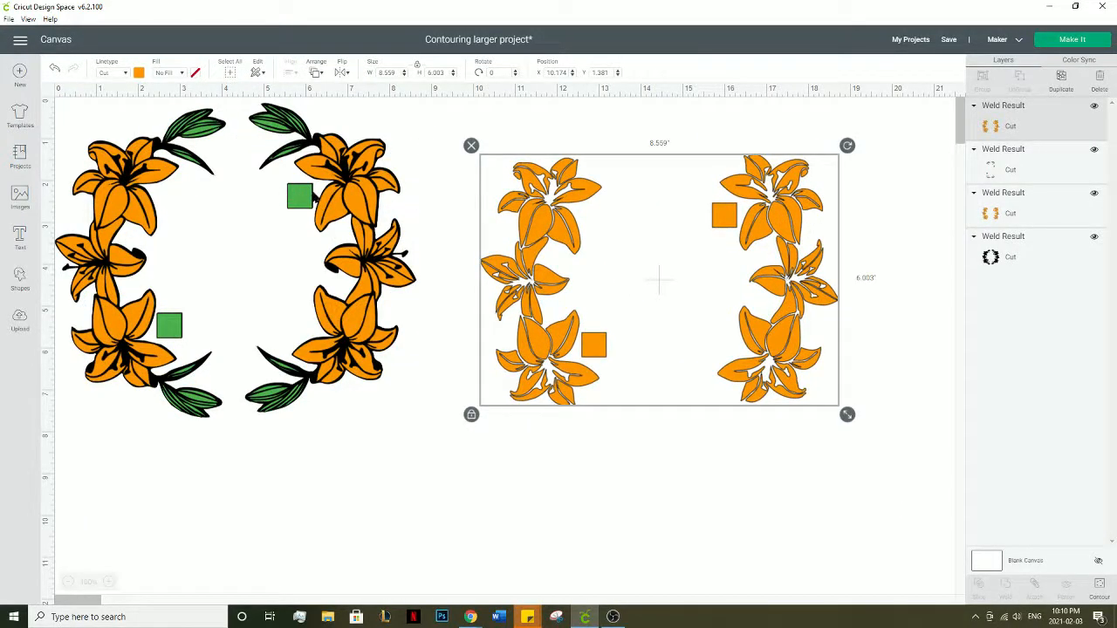
{"action": "mouse_move", "coordinate": [810, 334]}
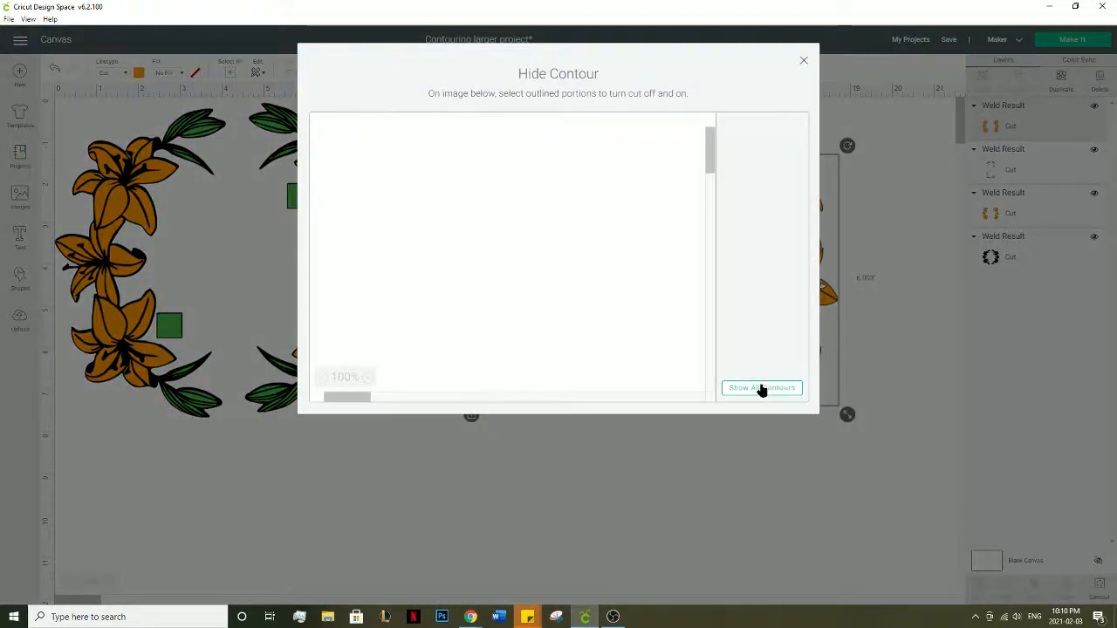
- Show all contours of the copy, then keep only the lily centres and squares
{"action": "left_click", "coordinate": [761, 387]}
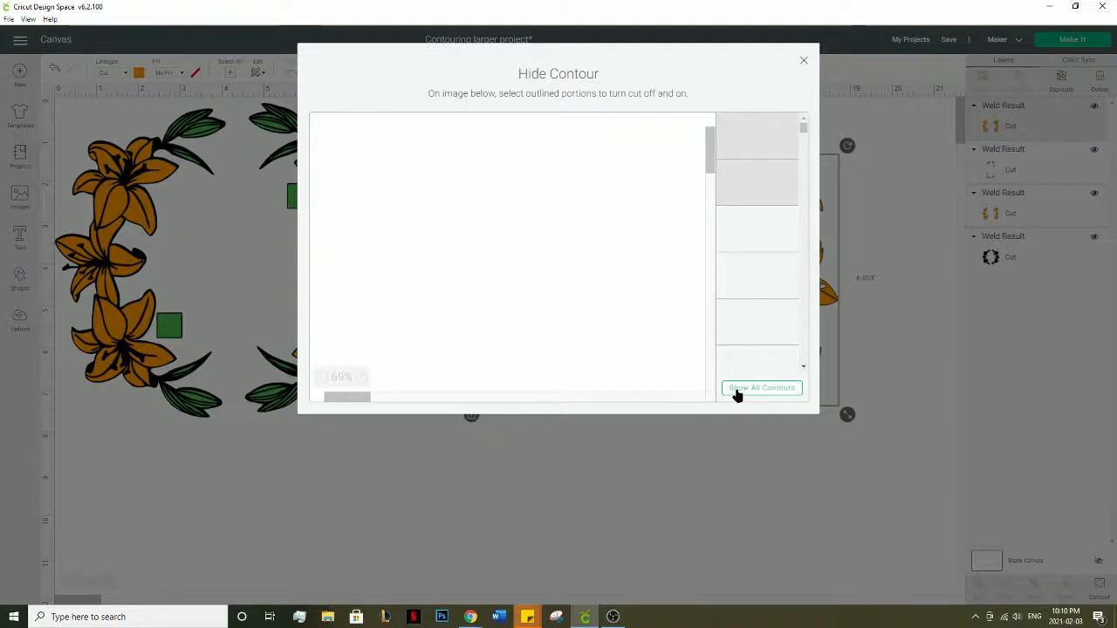
{"action": "mouse_move", "coordinate": [615, 332]}
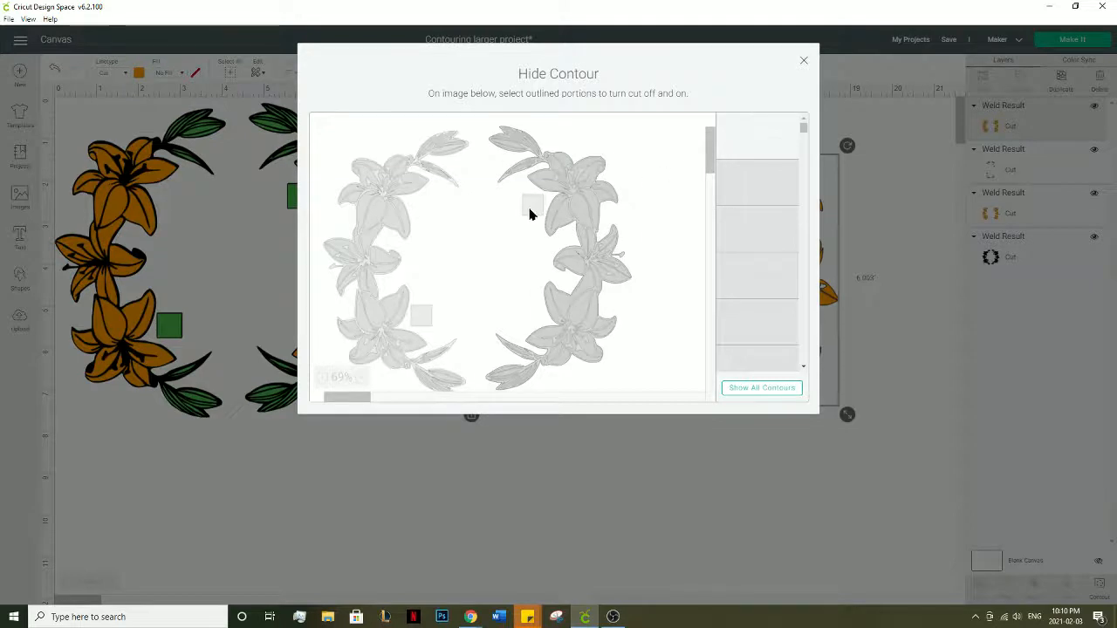
{"action": "left_click", "coordinate": [761, 388]}
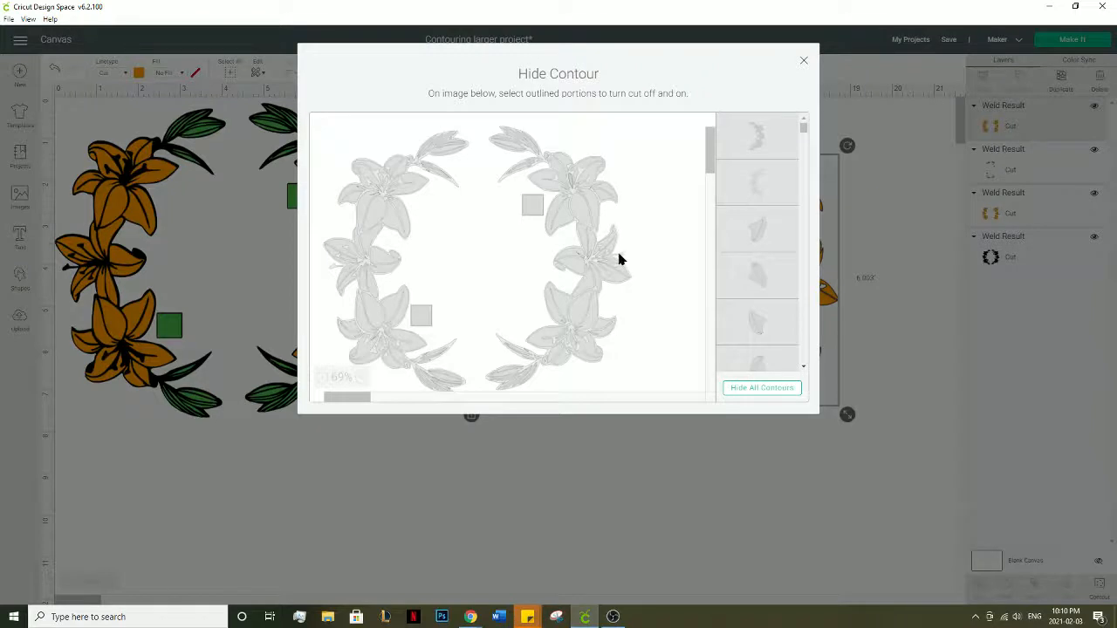
{"action": "left_click", "coordinate": [576, 261]}
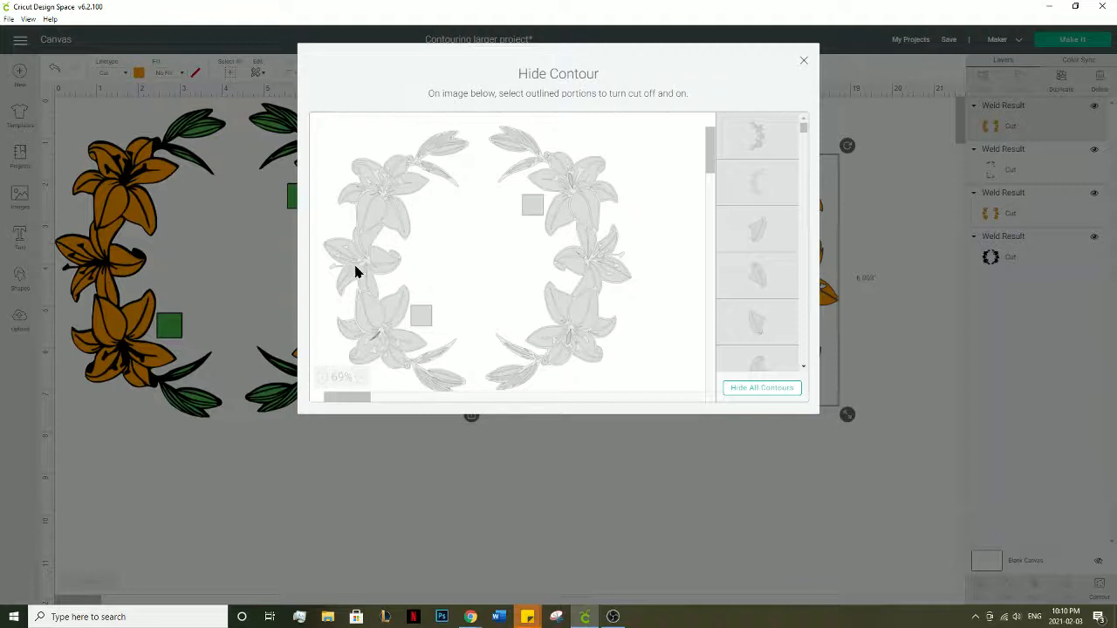
{"action": "mouse_move", "coordinate": [364, 268]}
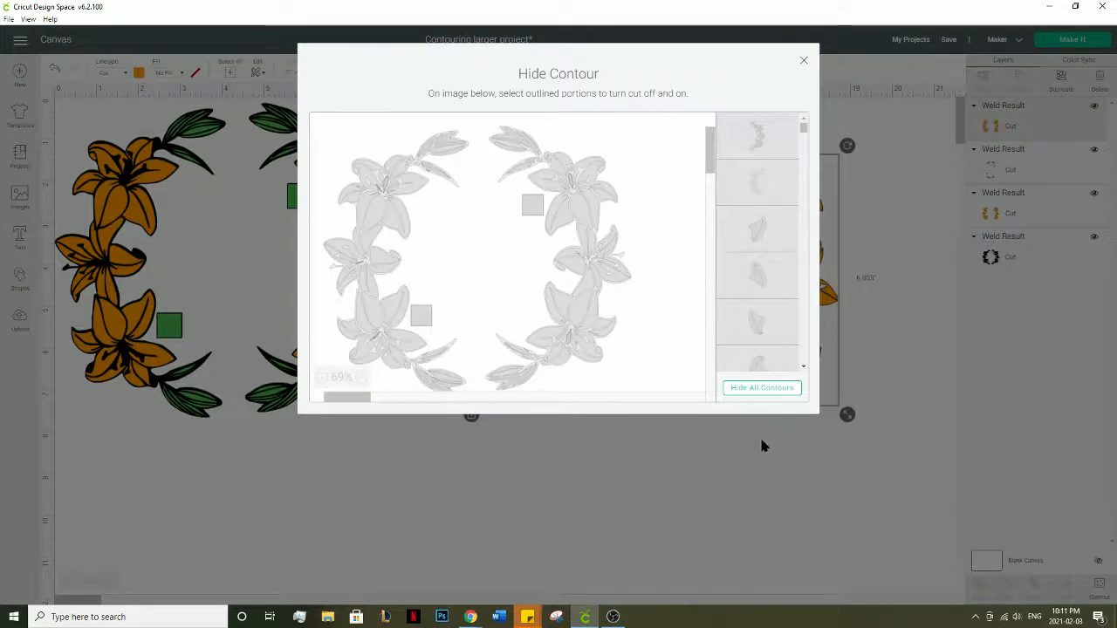
{"action": "left_click", "coordinate": [803, 60]}
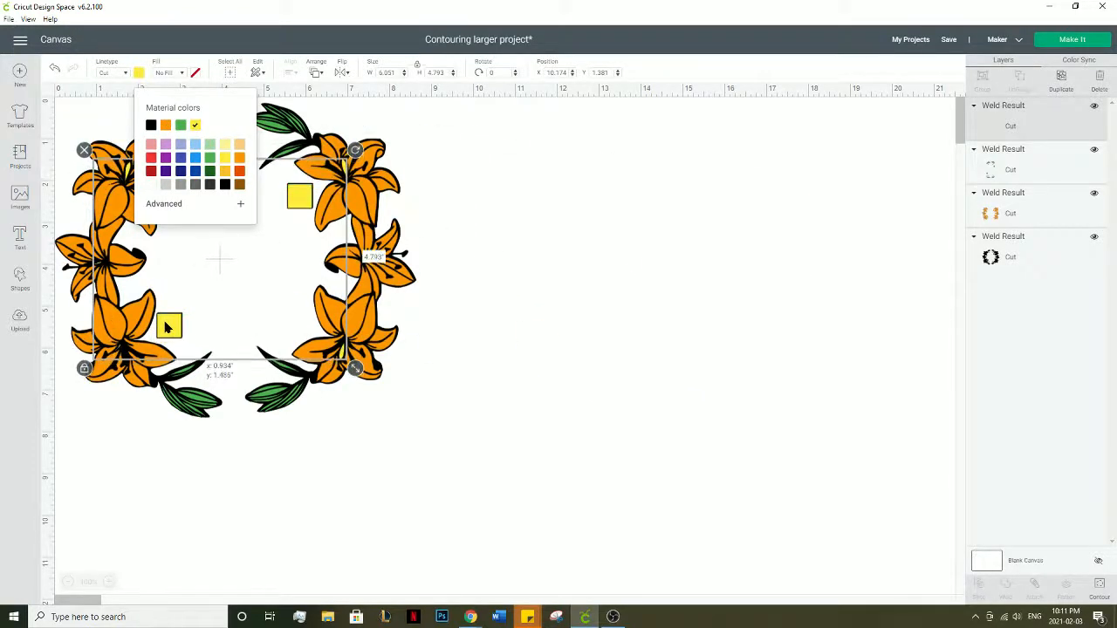
- Make the flower-centre layer yellow and reopen its colour swatch
{"action": "left_click", "coordinate": [550, 365]}
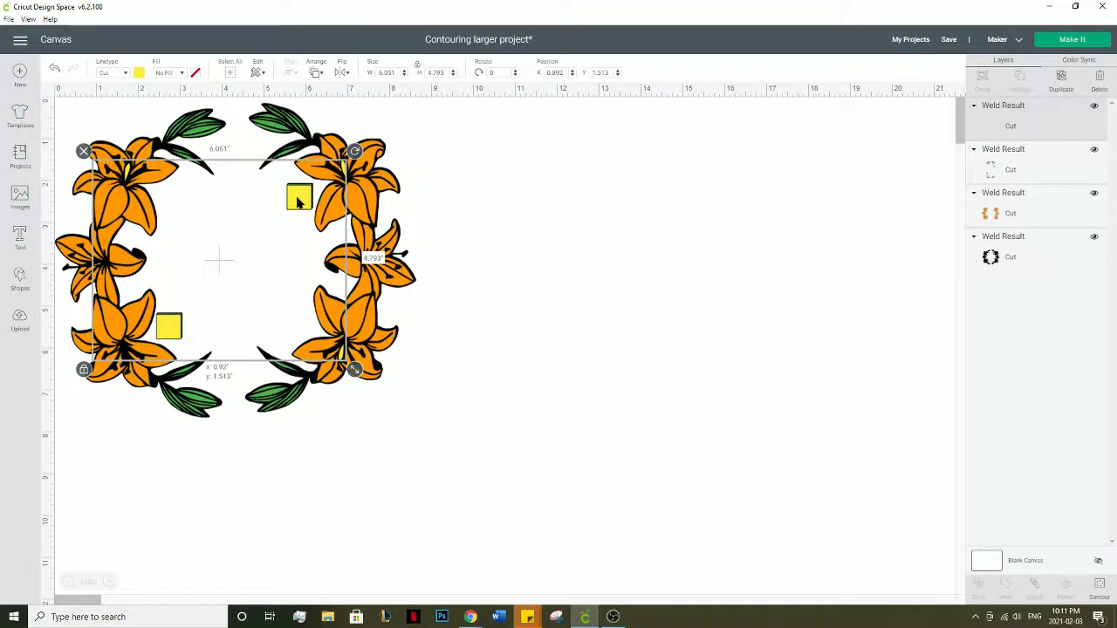
{"action": "left_click", "coordinate": [139, 73]}
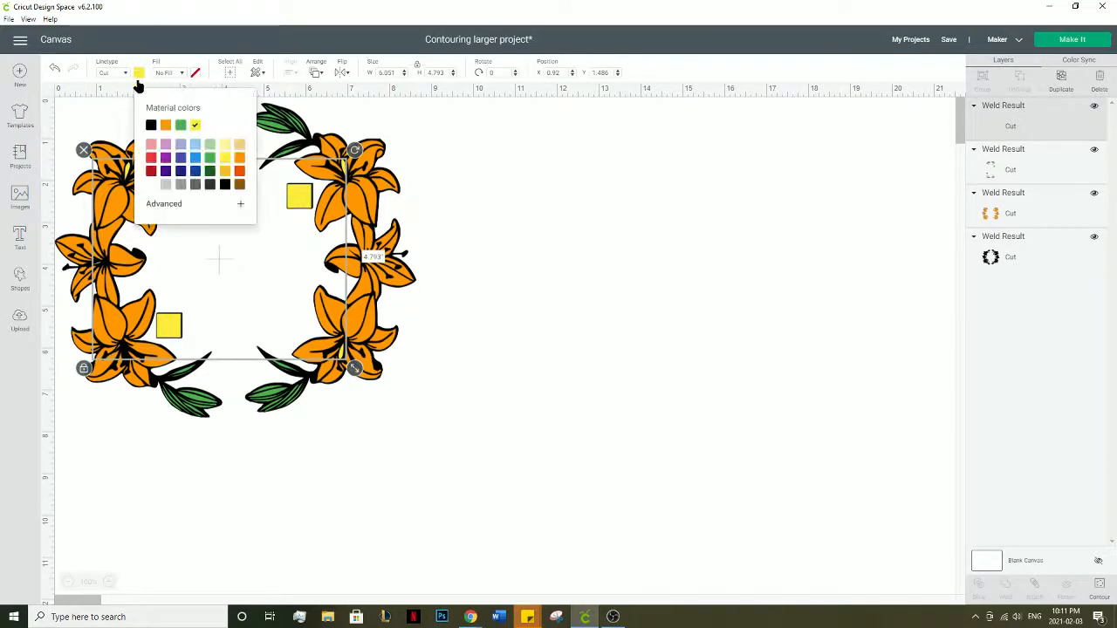